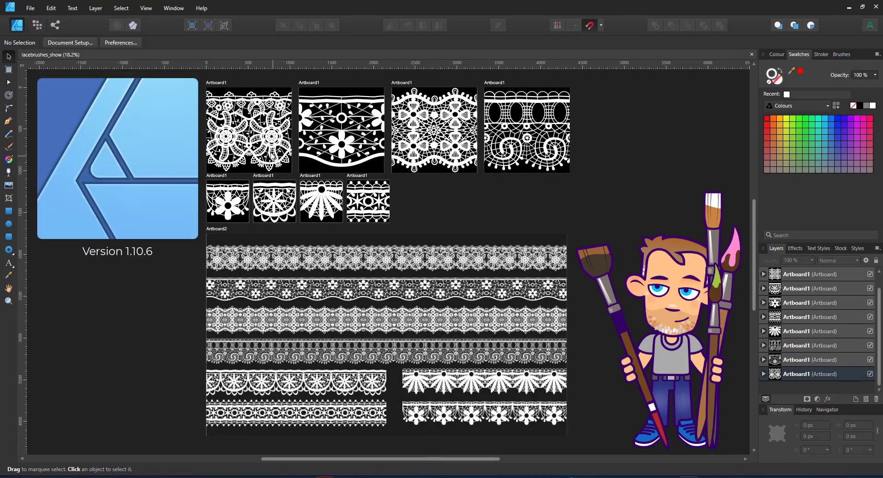
Inspect an existing lace-stroked line and its nodes in the reference document
click(247, 130)
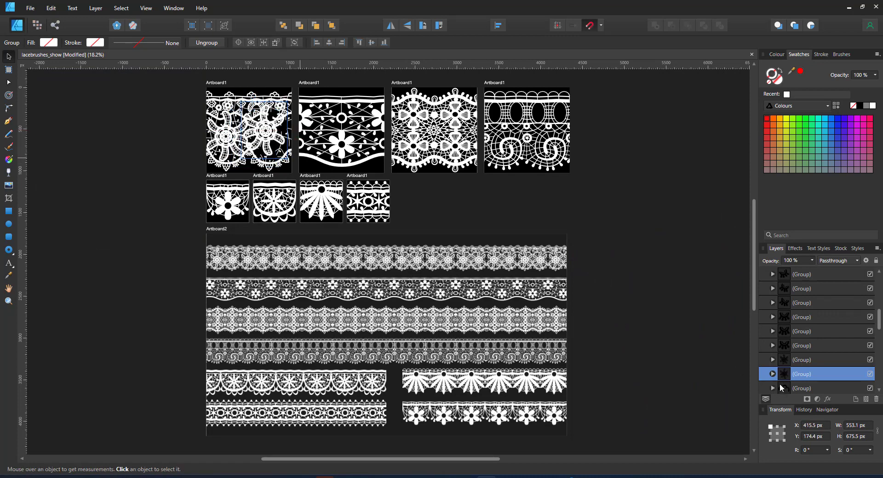
click(268, 138)
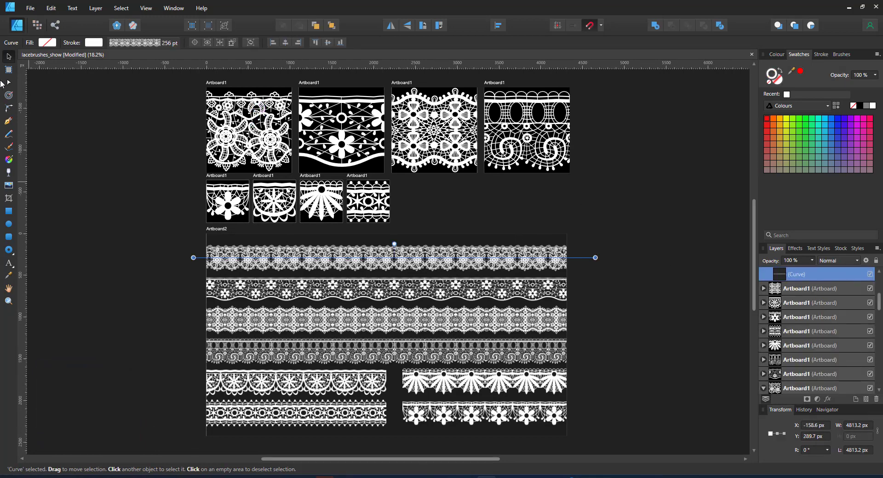
click(8, 82)
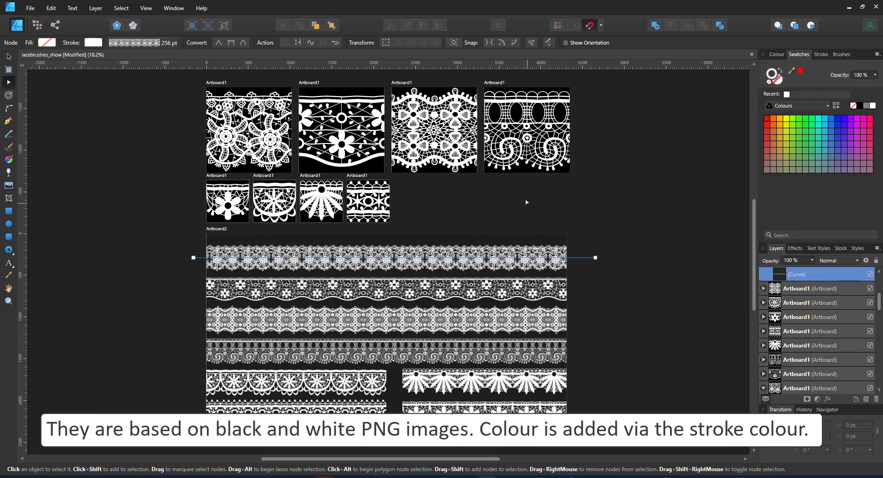
mouse_move(114, 113)
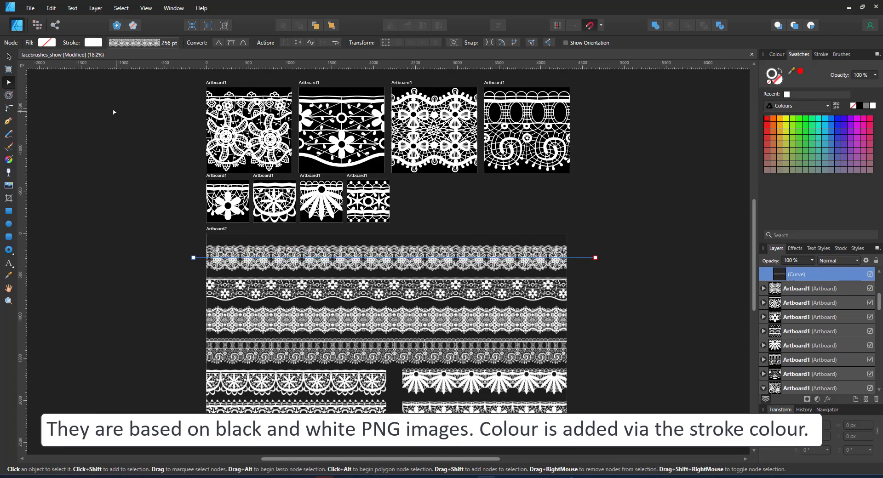
Create a new document and set Document Setup to pixel units at 72 DPI
click(30, 8)
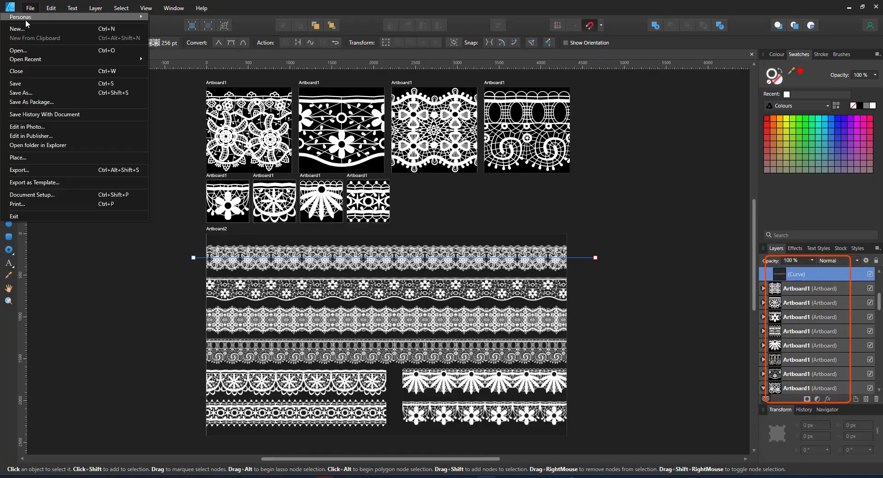
click(17, 29)
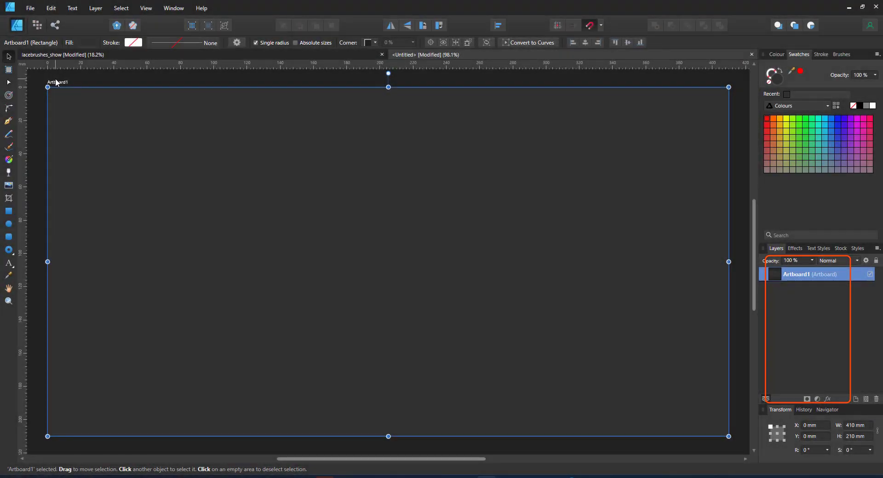
click(30, 8)
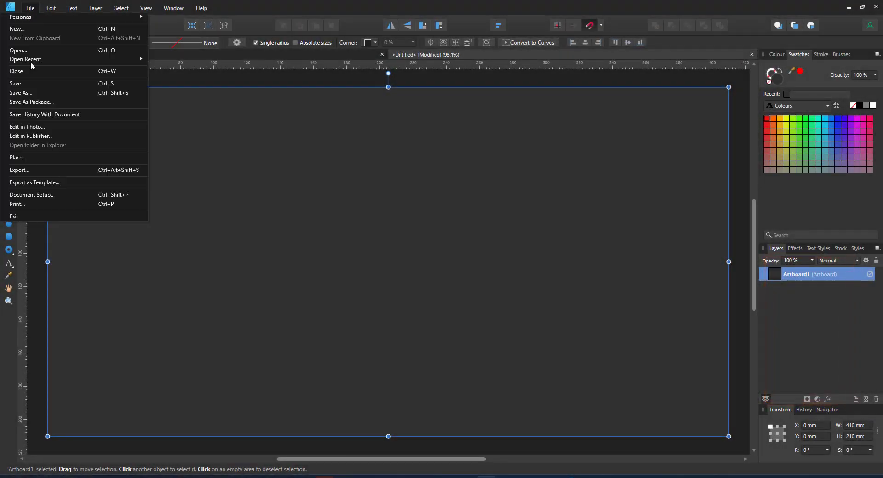
click(32, 196)
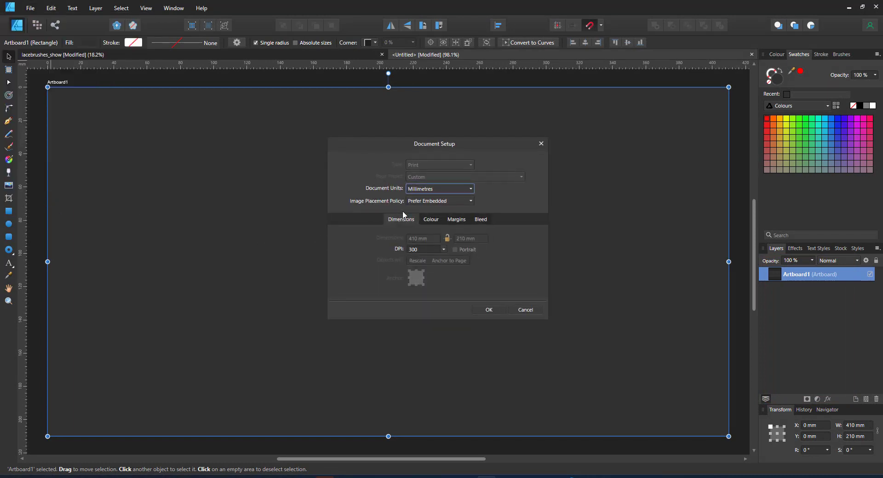
click(439, 188)
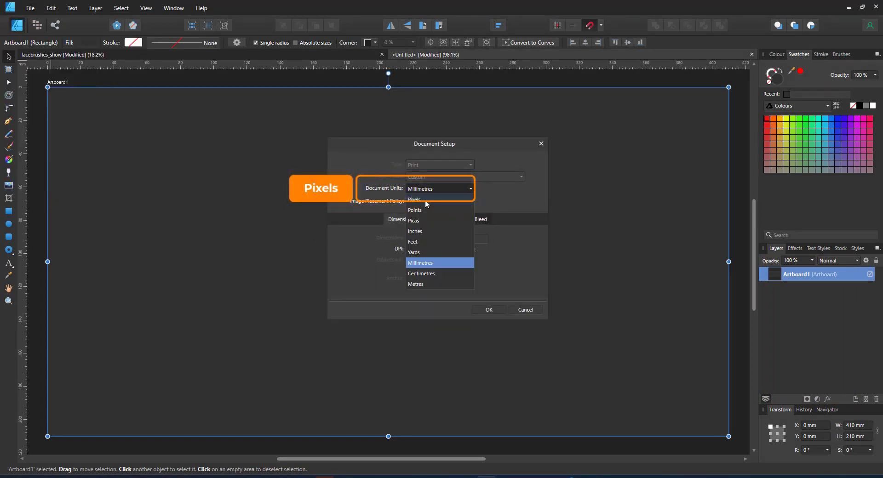
click(414, 199)
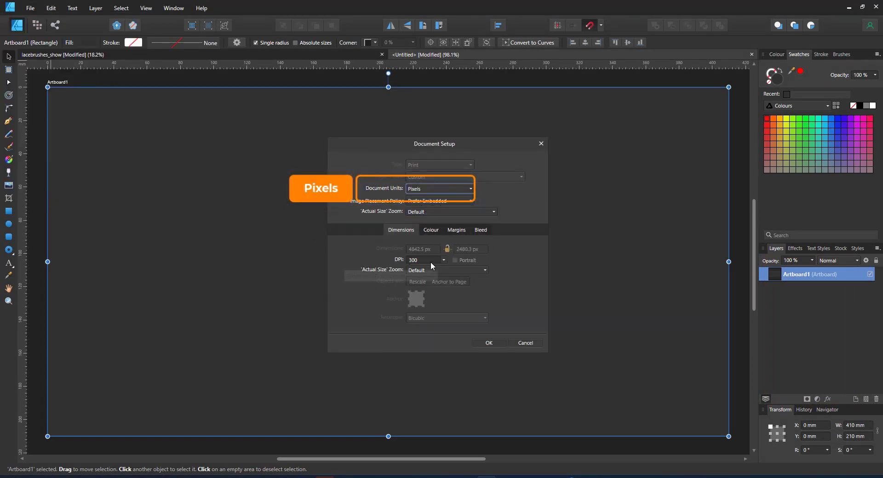
click(422, 260)
text(72)
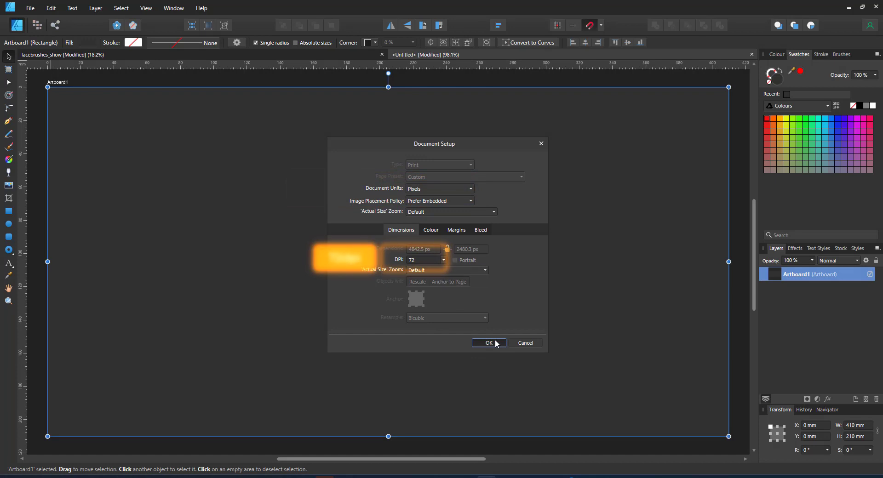
click(488, 343)
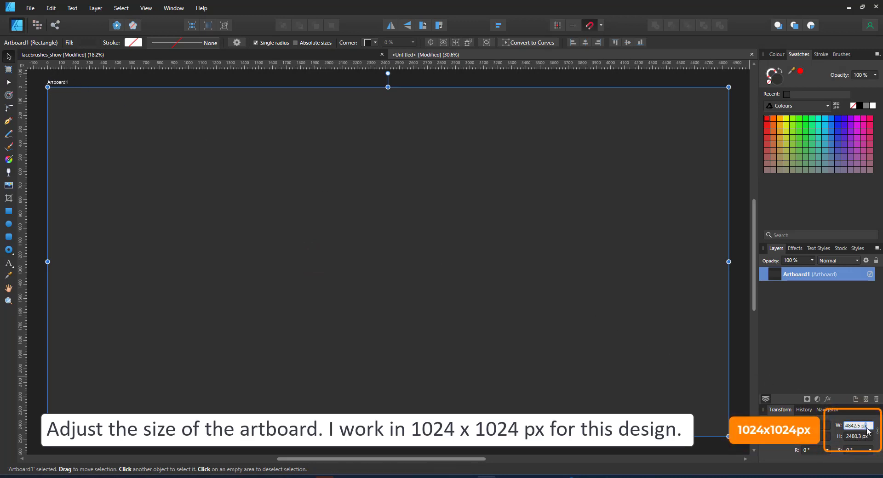
Resize the artboard to 1024 px and give it a solid black fill, checking the result
triple_click(857, 425)
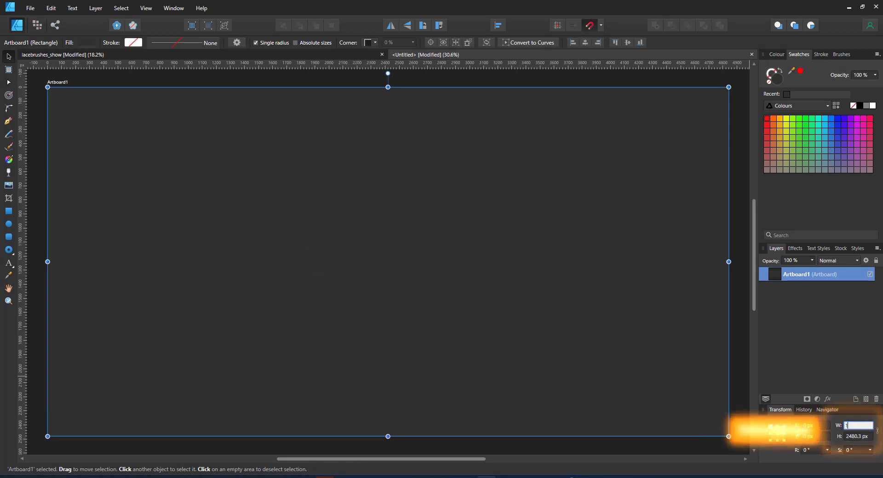
text(1024)
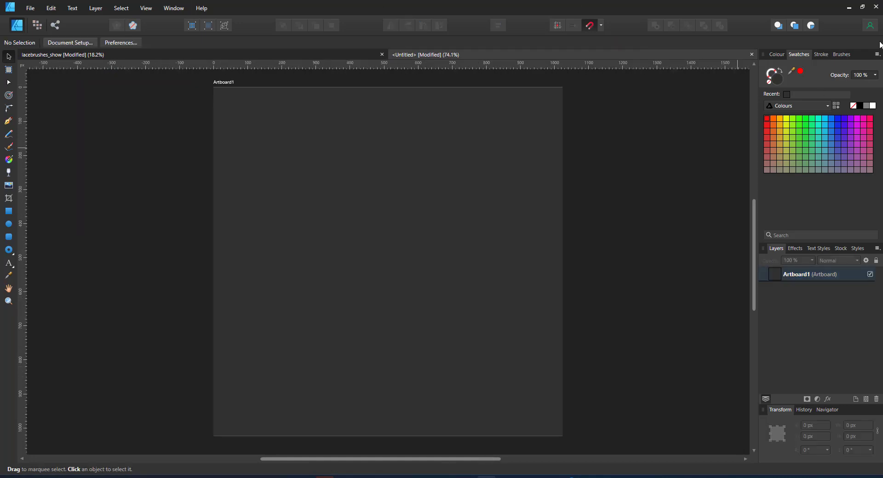
mouse_move(410, 131)
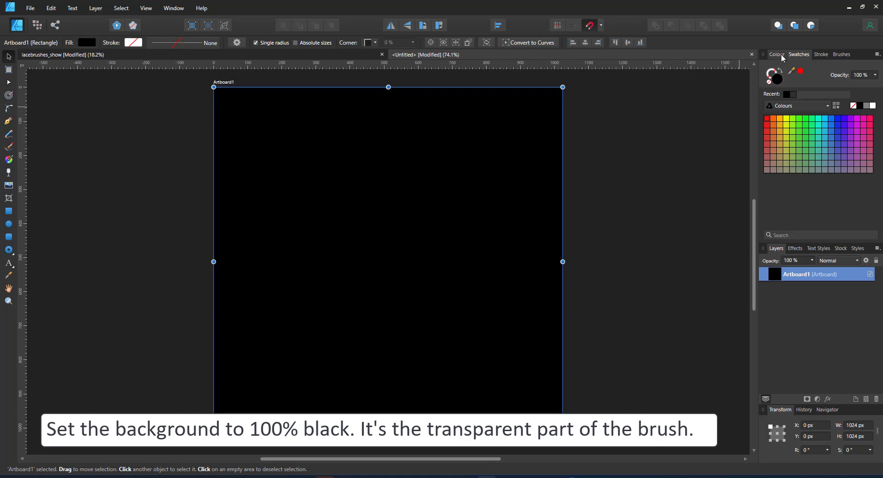
click(777, 54)
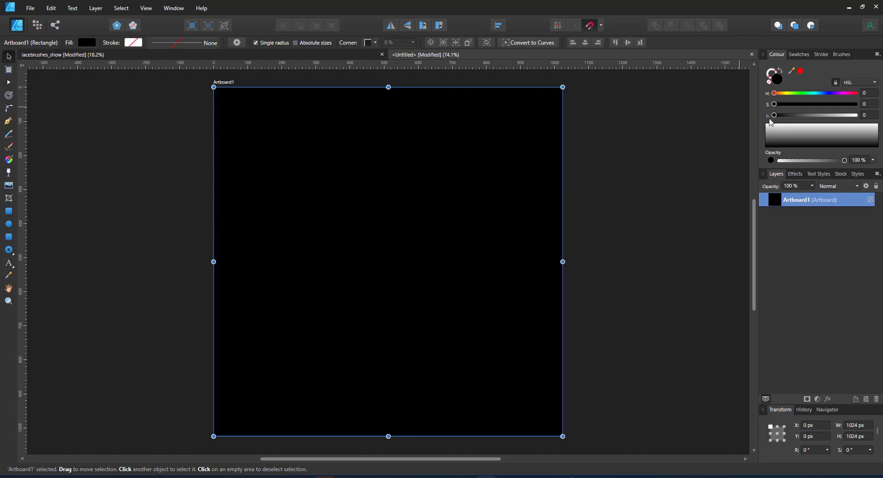
click(335, 179)
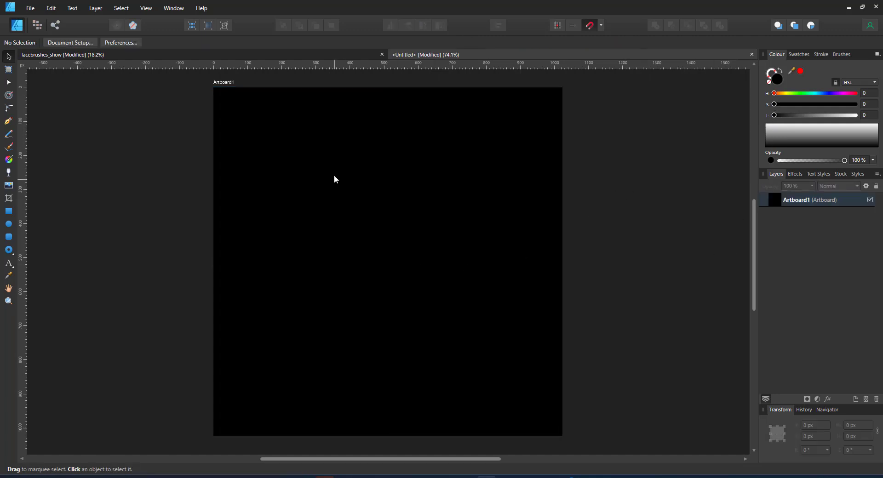
click(335, 179)
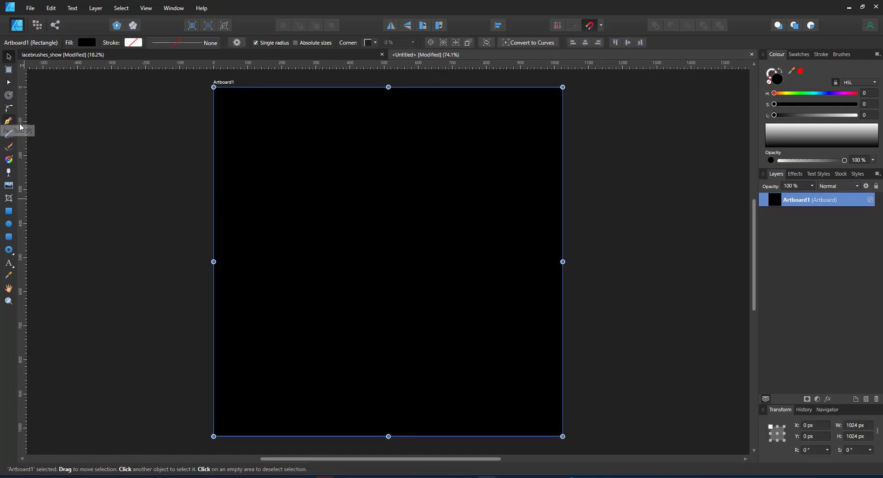
Start a horizontal white zigzag band near the artboard top with the Pen tool
click(9, 122)
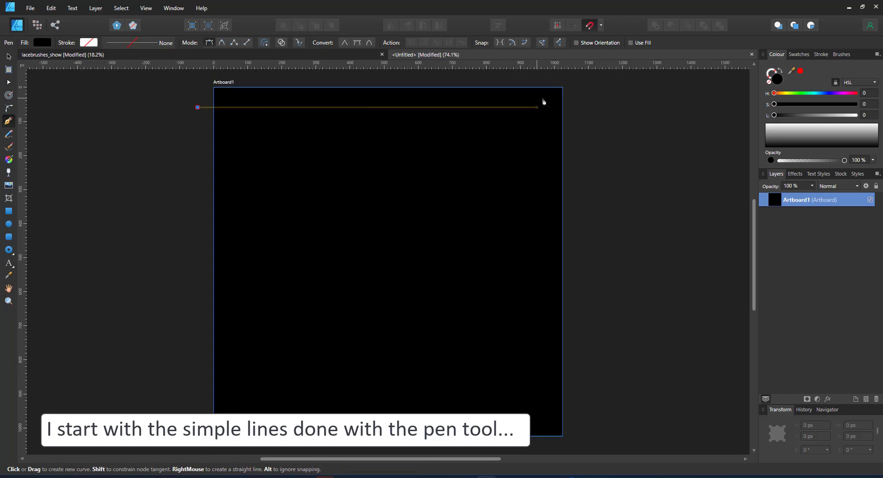
click(579, 107)
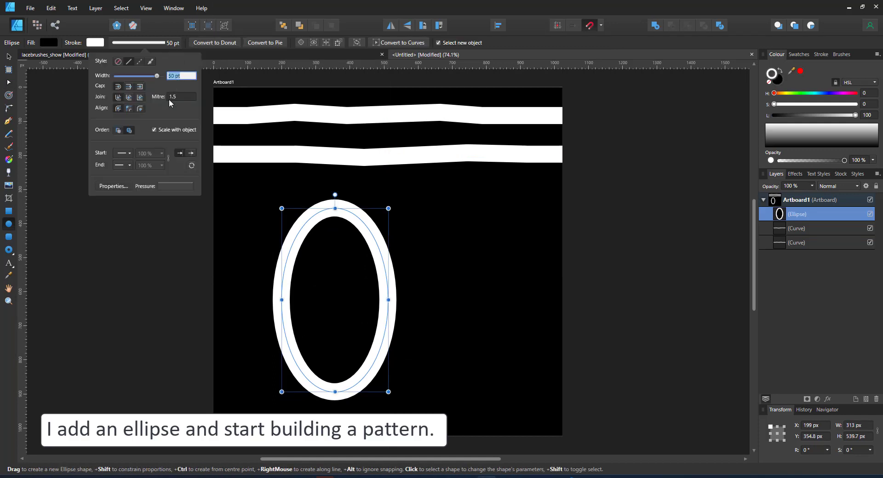
Thin the ellipse outline and pull its top node up to the lower band, forming a teardrop
drag(162, 75, 144, 76)
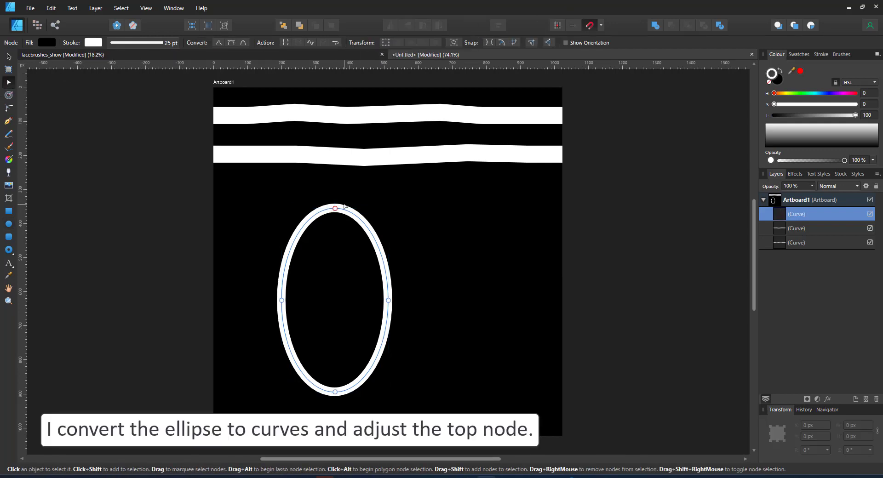
click(334, 209)
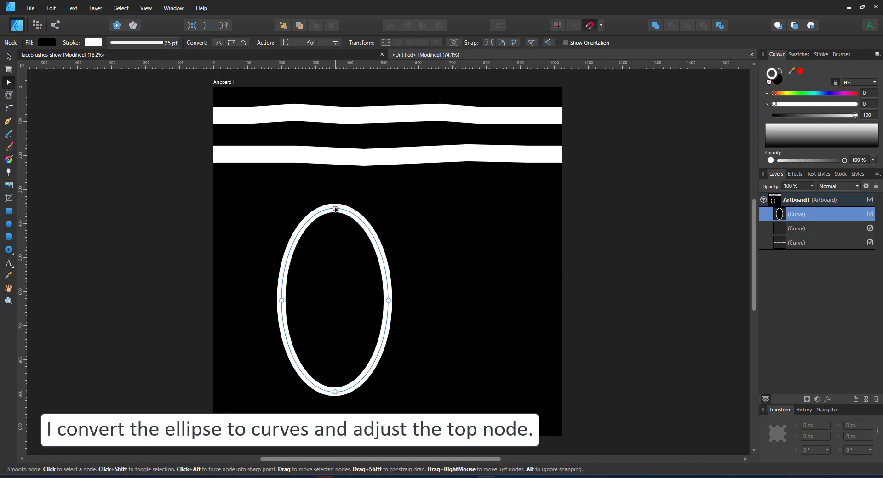
drag(334, 208, 334, 152)
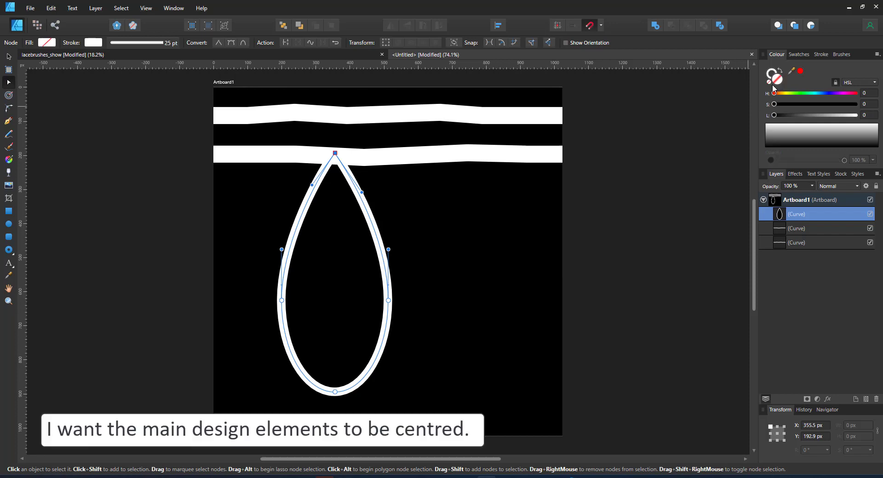
Centre the teardrop horizontally on the artboard and return to editing its nodes
click(8, 56)
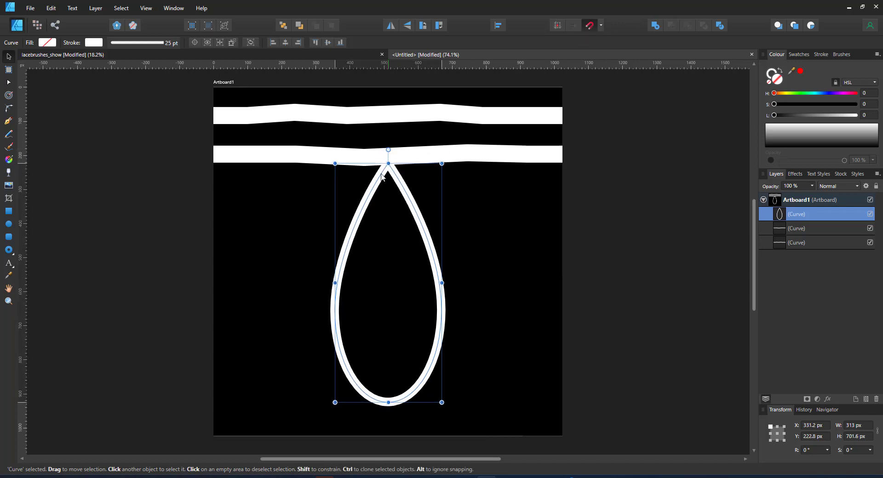
click(589, 25)
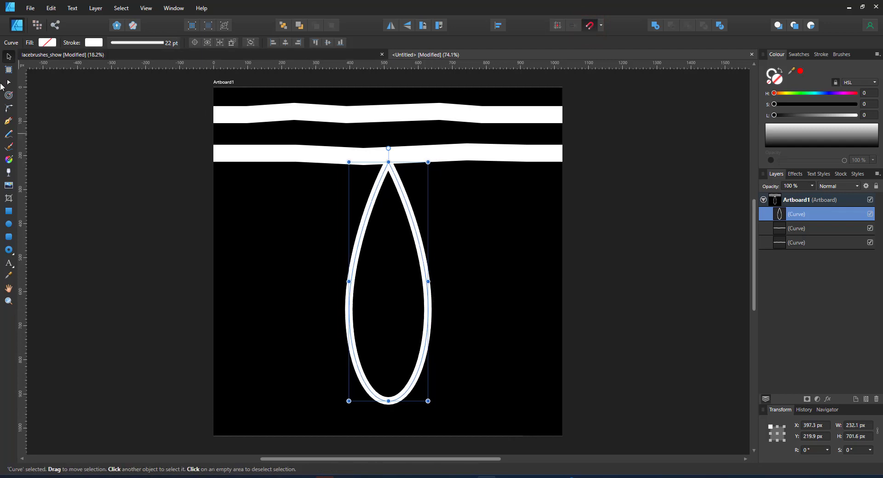
click(8, 82)
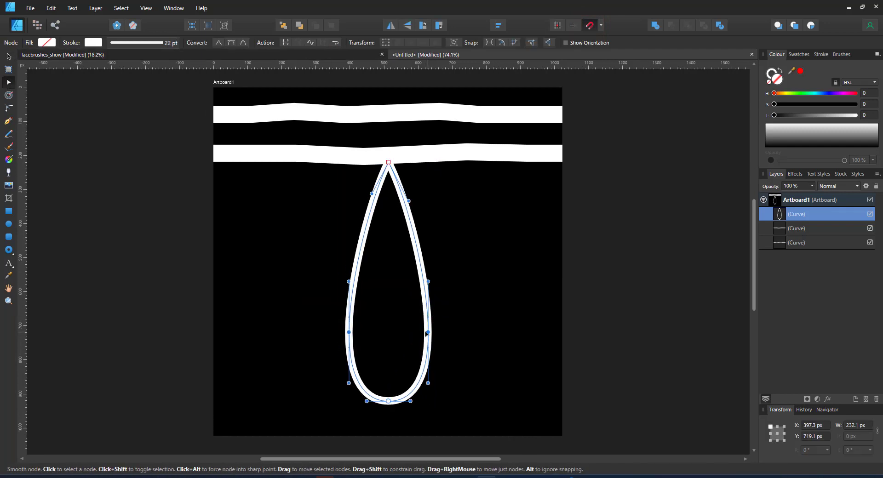
click(8, 56)
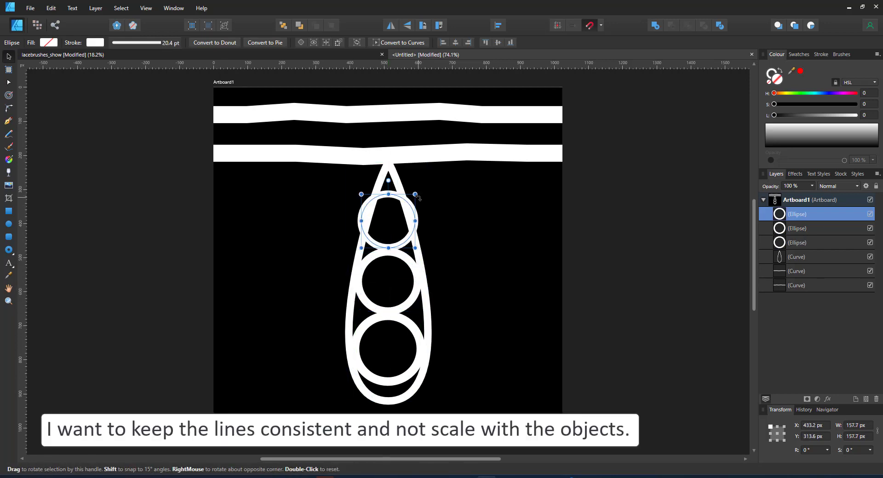
Adjust the top inner circle and untick Scale with object for its outline
drag(416, 194, 400, 214)
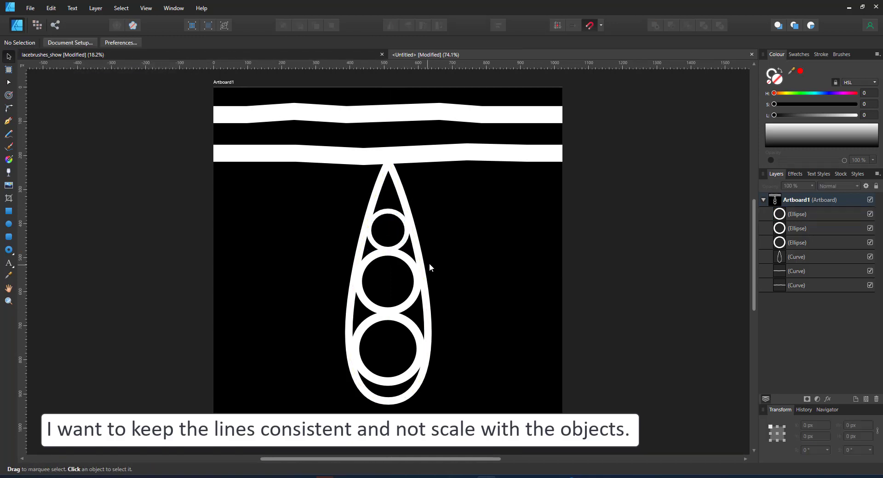
click(387, 229)
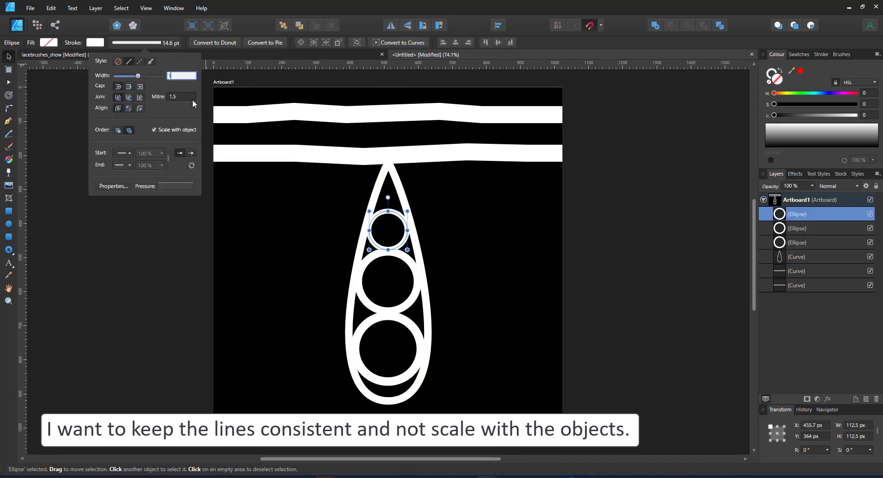
click(154, 129)
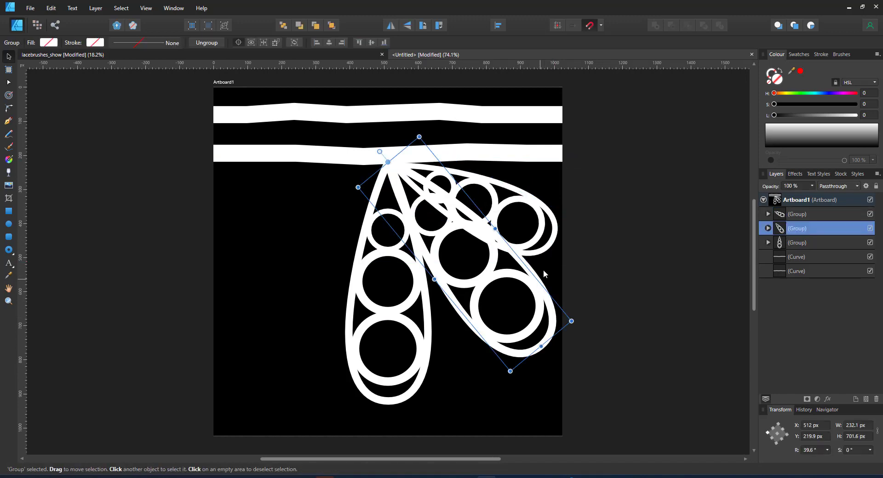
mouse_move(564, 325)
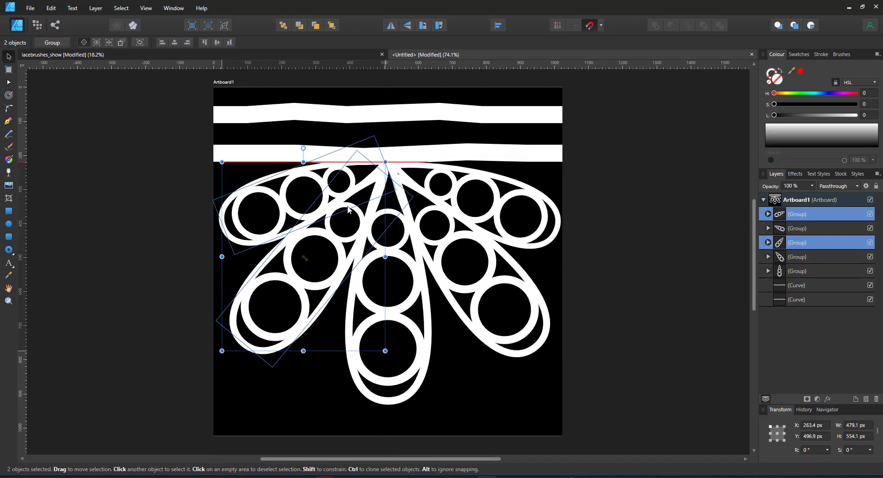
Flip the copied motifs to mirror the right-side fan
click(467, 255)
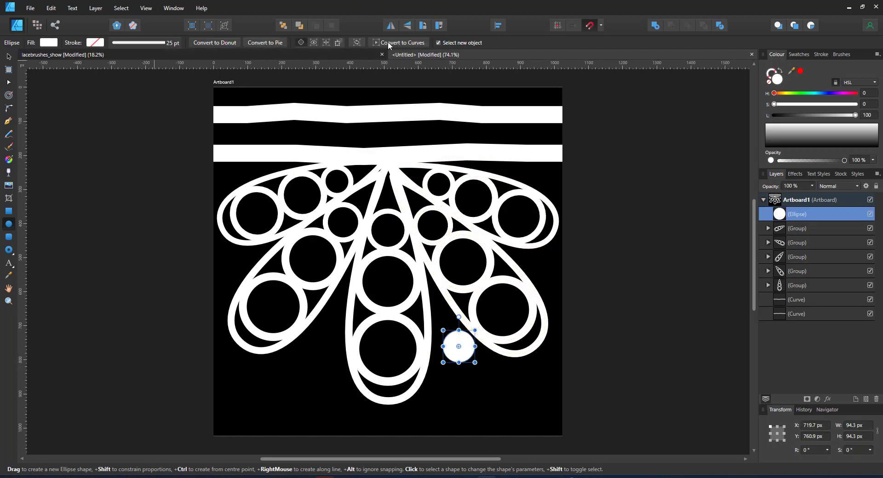
Convert the circle to curves, place petal copies, Add them into one compound and Subtract the centre
click(401, 42)
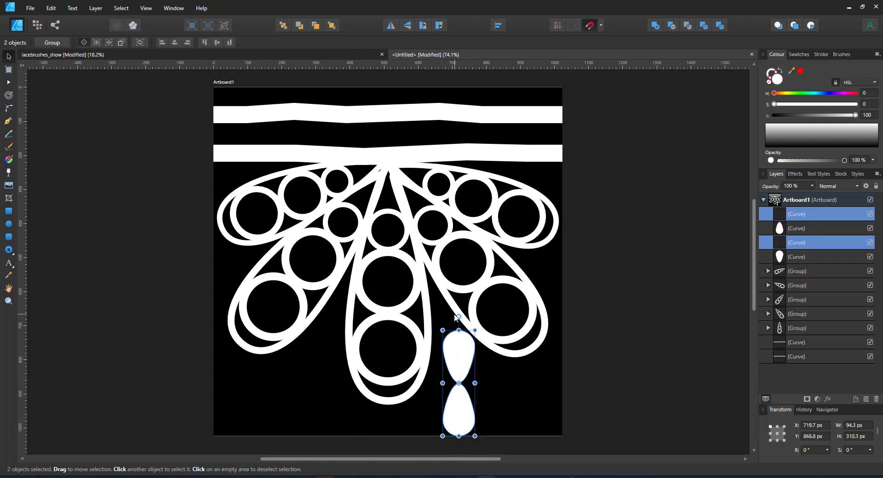
drag(457, 317, 506, 371)
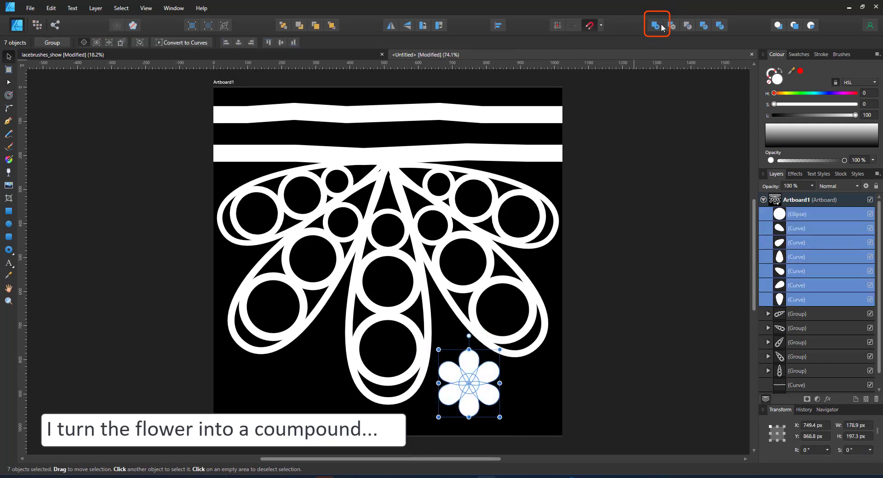
click(655, 25)
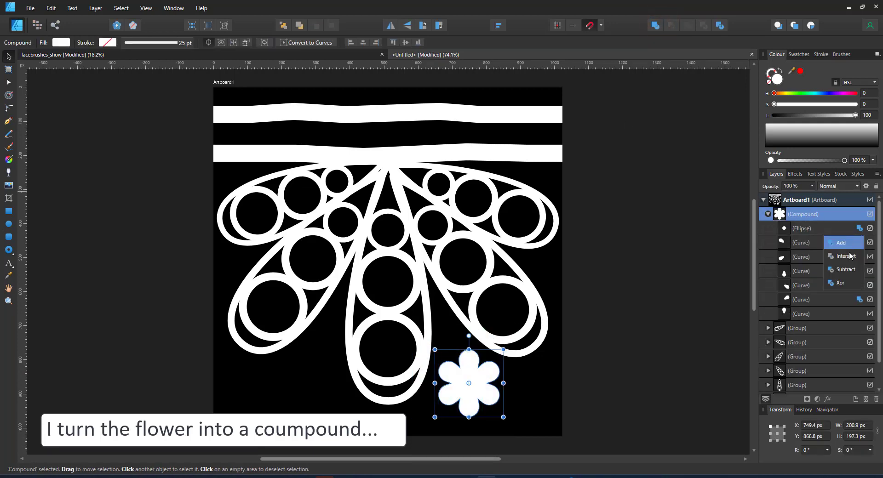
click(844, 270)
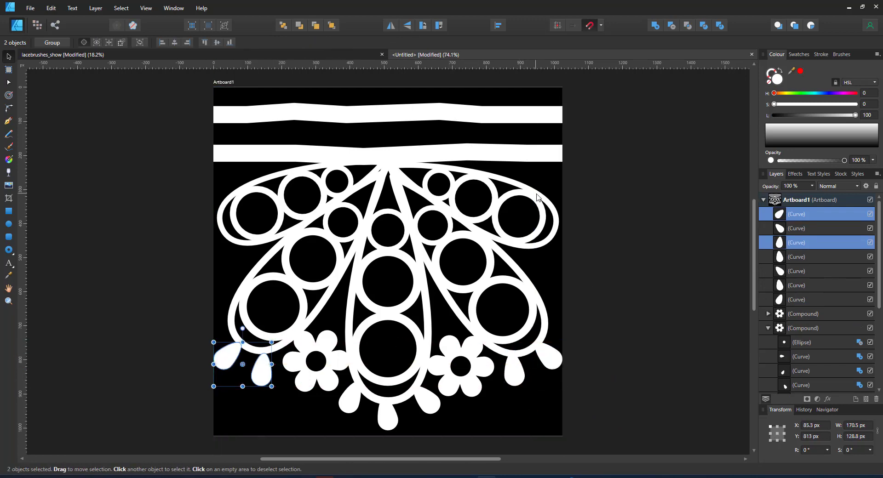
Draw a white zigzag ladder running between the two top bands
click(9, 120)
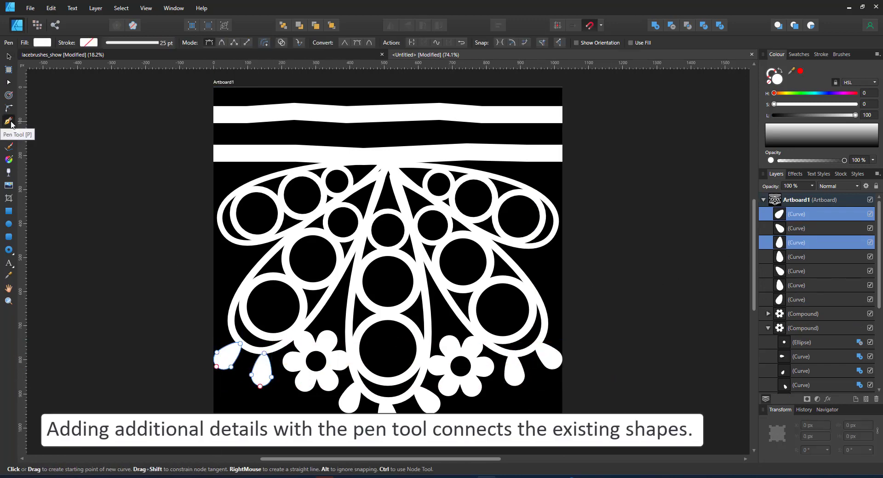
click(241, 154)
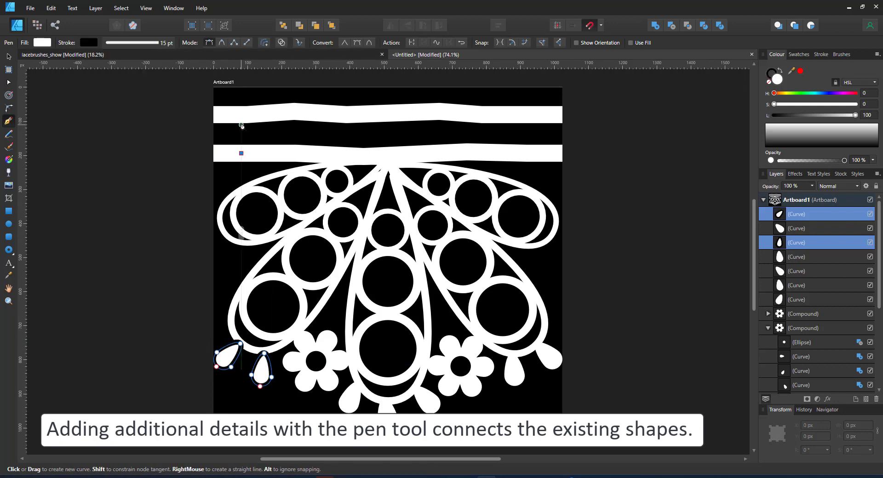
click(389, 157)
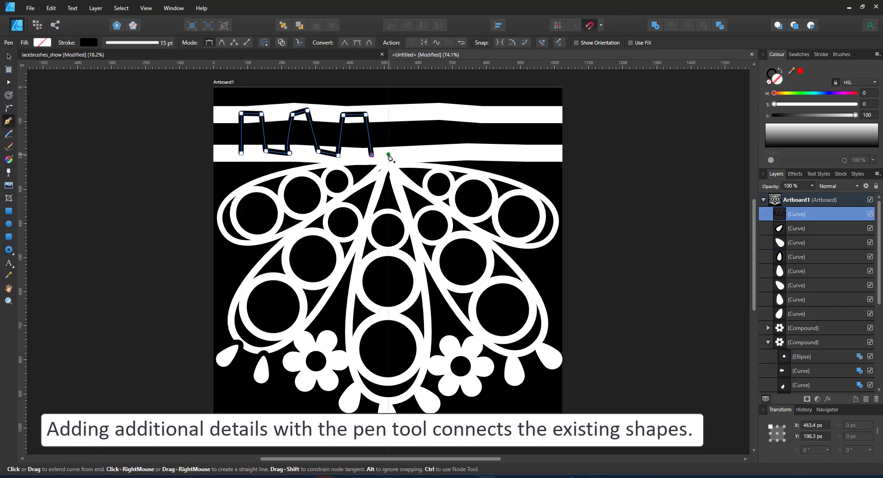
click(476, 117)
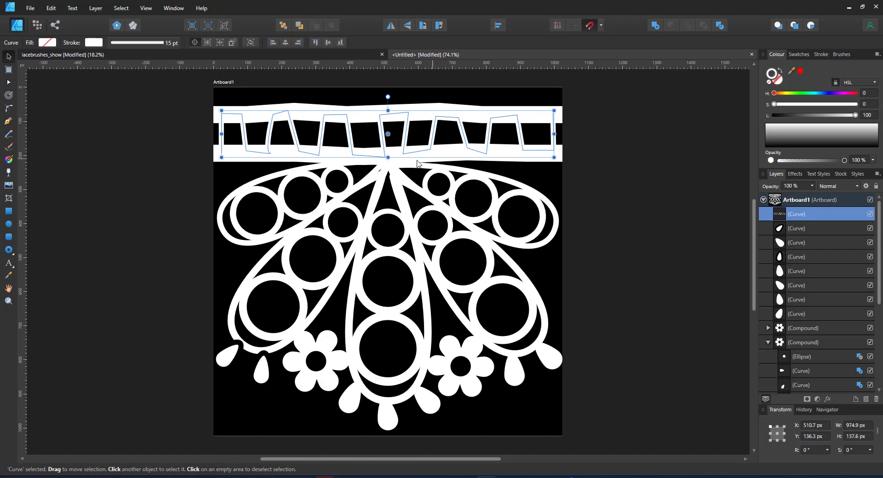
Select the two black-outlined drops to strip their strokes
click(8, 121)
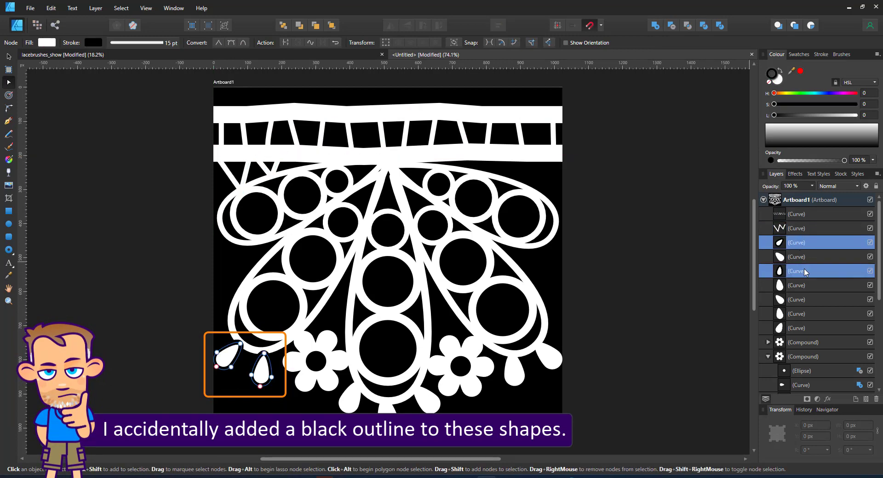
click(798, 228)
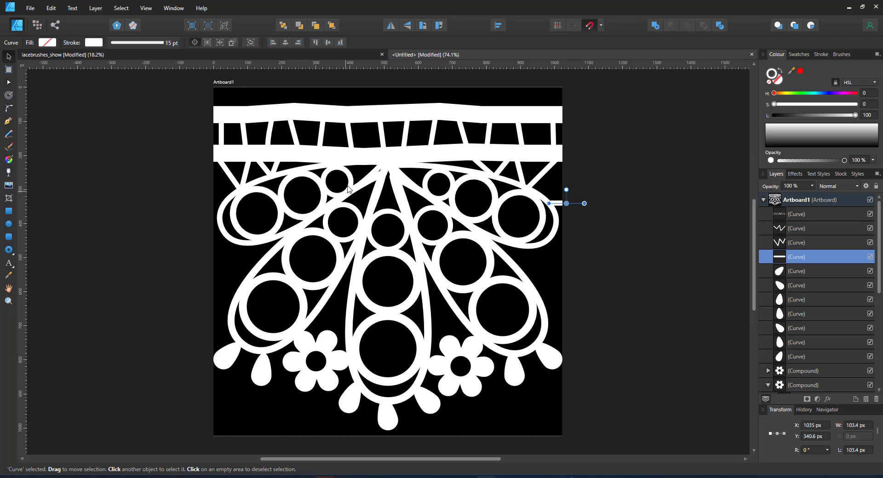
Set the Tools preference Nudge Distance to 1024 px and close Preferences
click(799, 200)
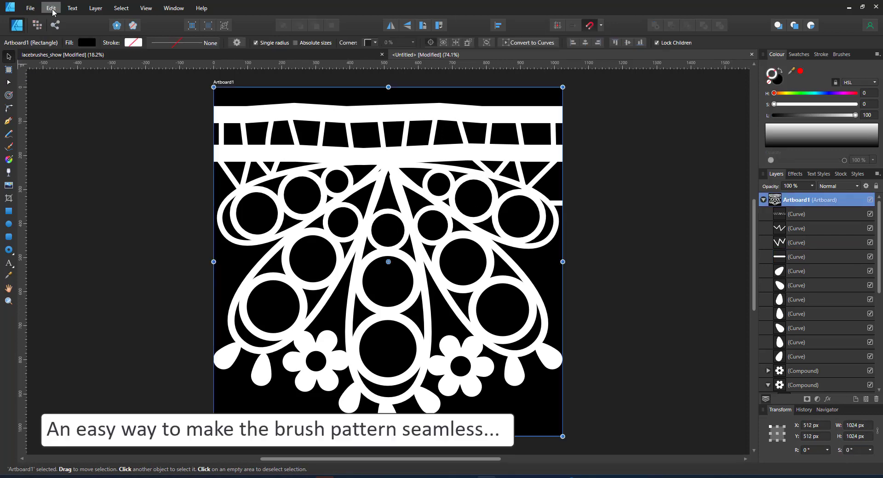
click(51, 8)
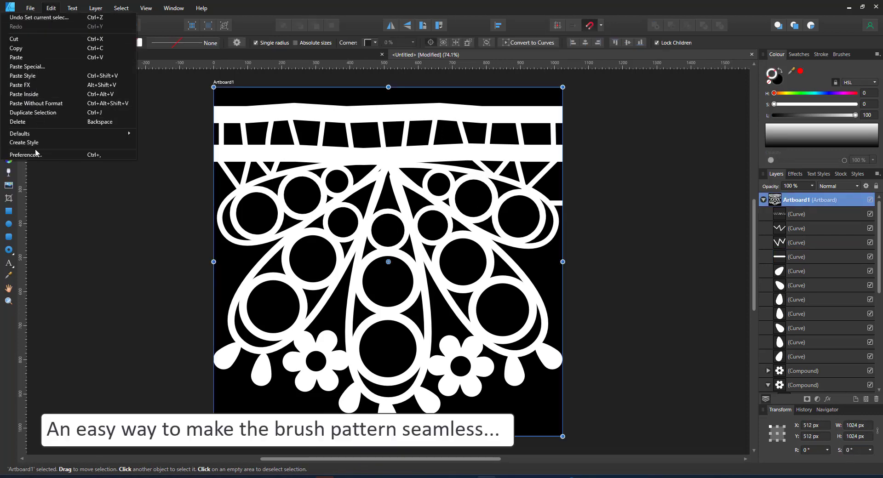
click(26, 155)
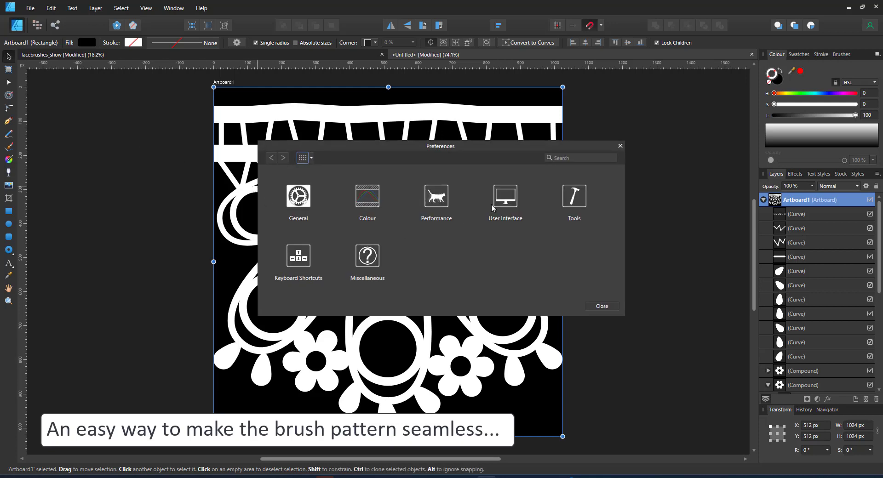
click(573, 197)
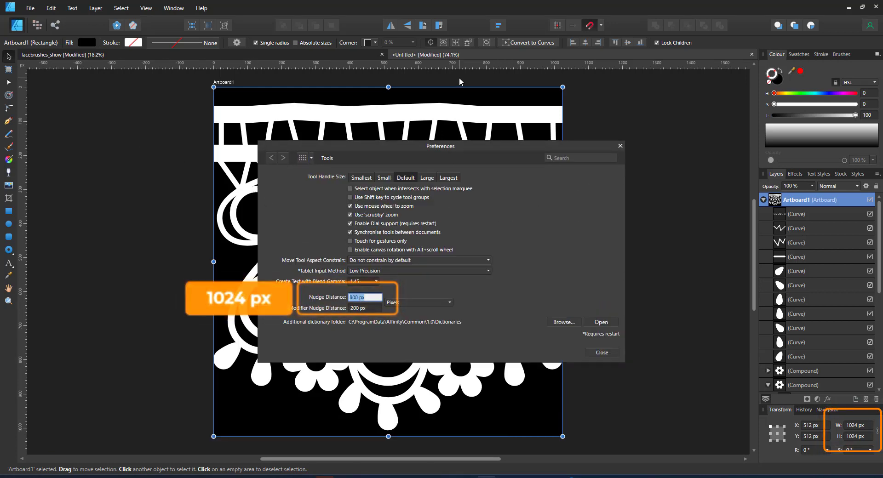
text(1024)
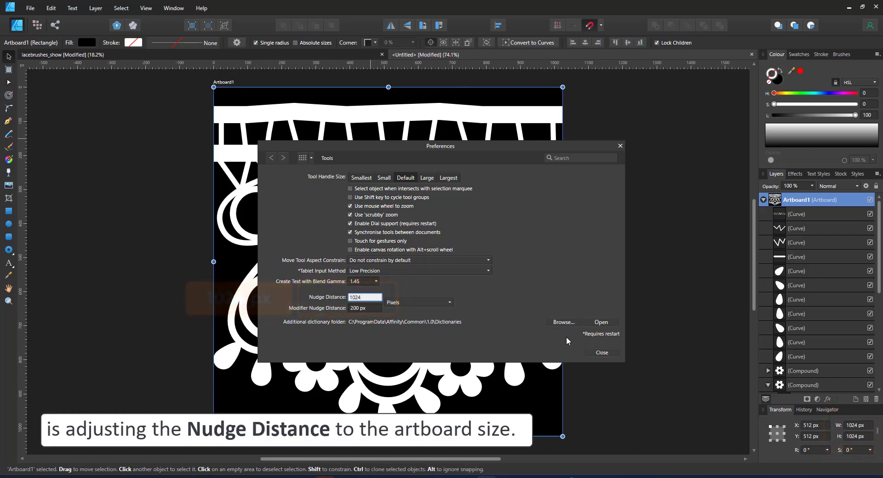
click(600, 352)
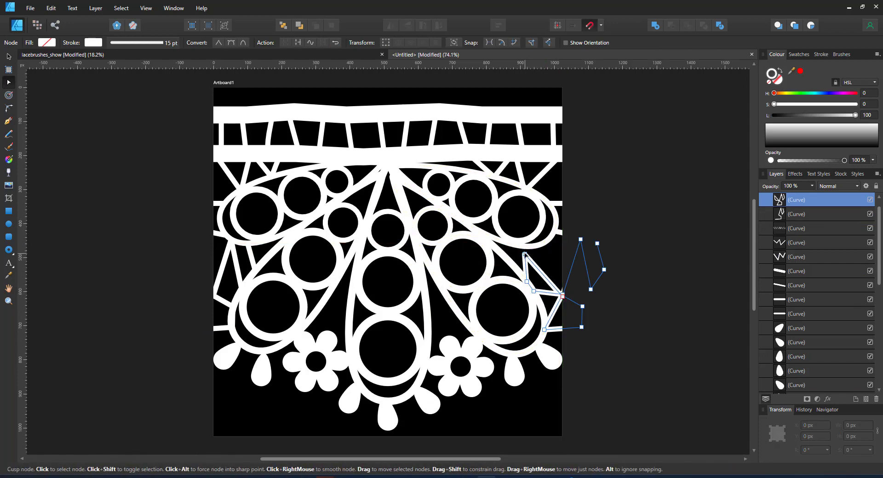
Pick the line crossing the right edge and switch to the Pen for spoke lines
click(9, 56)
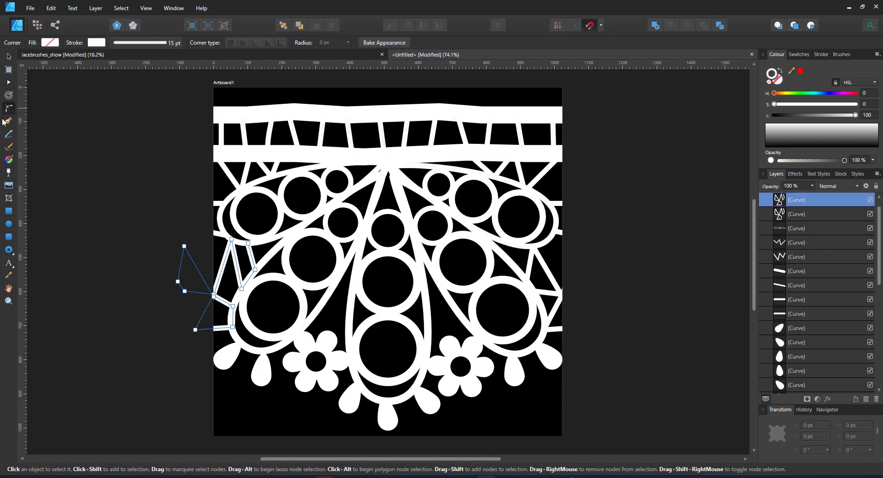
click(9, 121)
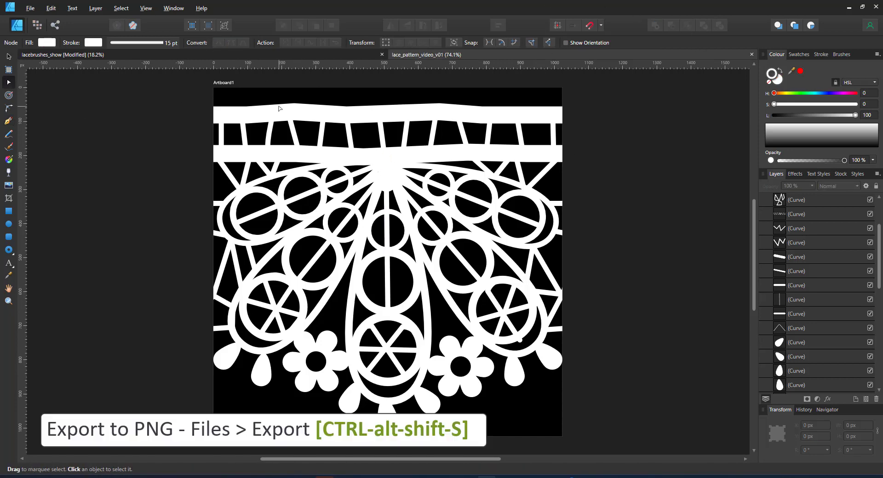
Export the artboard as lace_pattern_video_v01.png into the brush_patterns folder
key(ctrl+alt+shift+s)
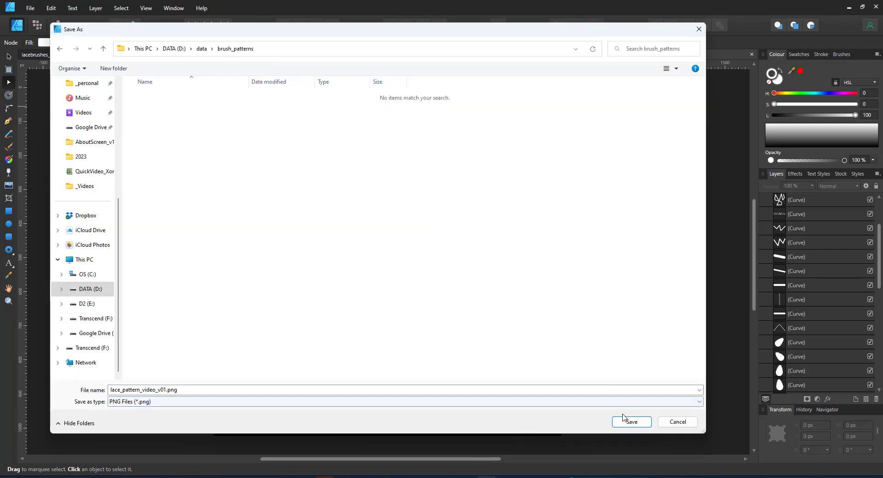
mouse_move(631, 423)
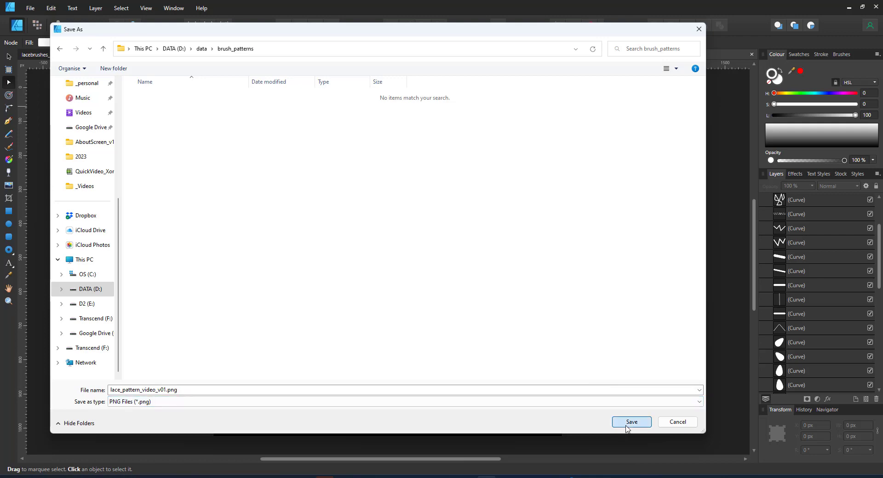
click(631, 423)
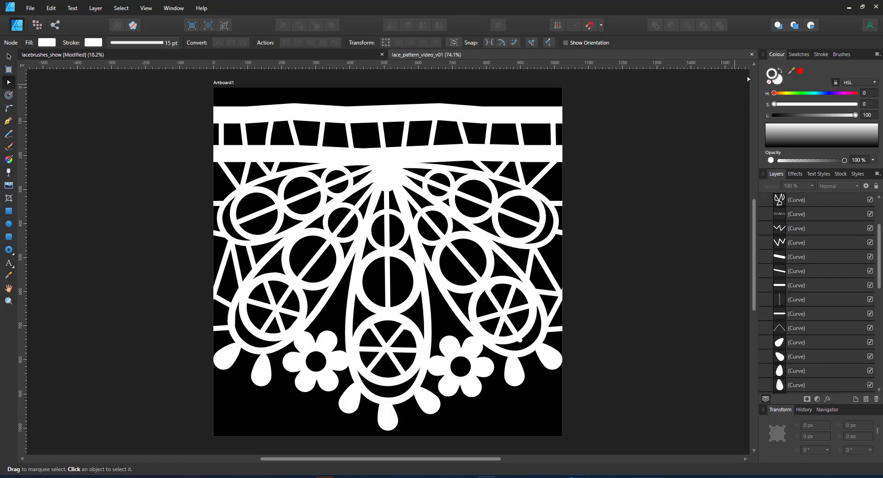
In the Brushes 2 category, create a New Textured Intensity Brush from the exported lace PNG
click(841, 54)
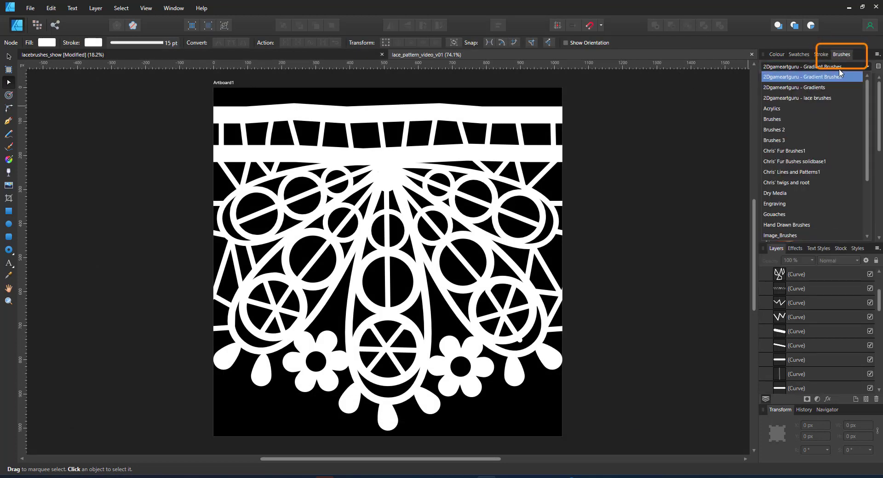
click(772, 130)
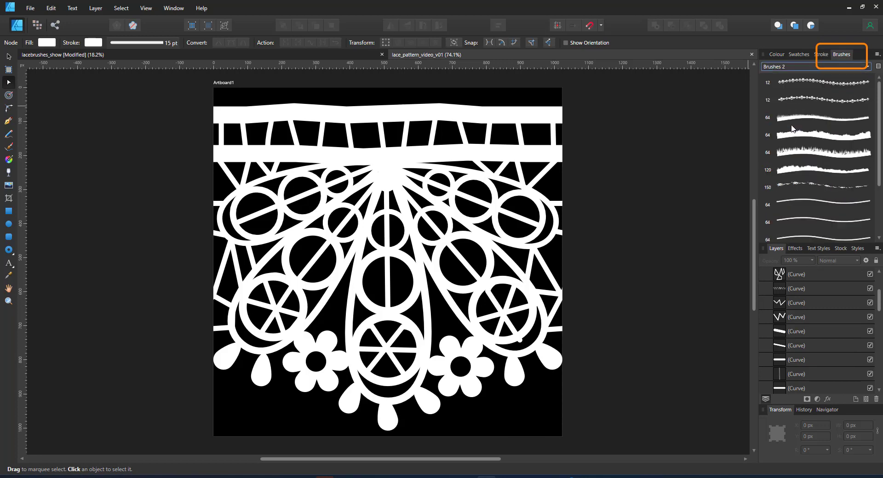
scroll(down, 3)
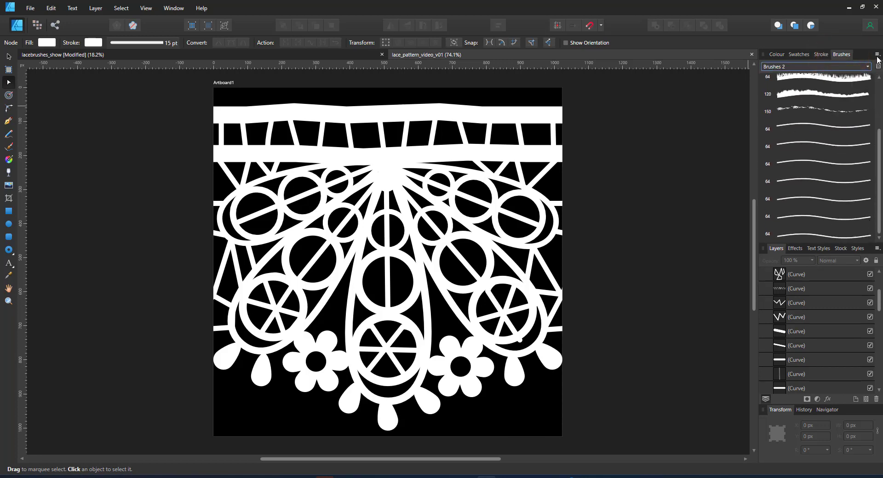
click(877, 61)
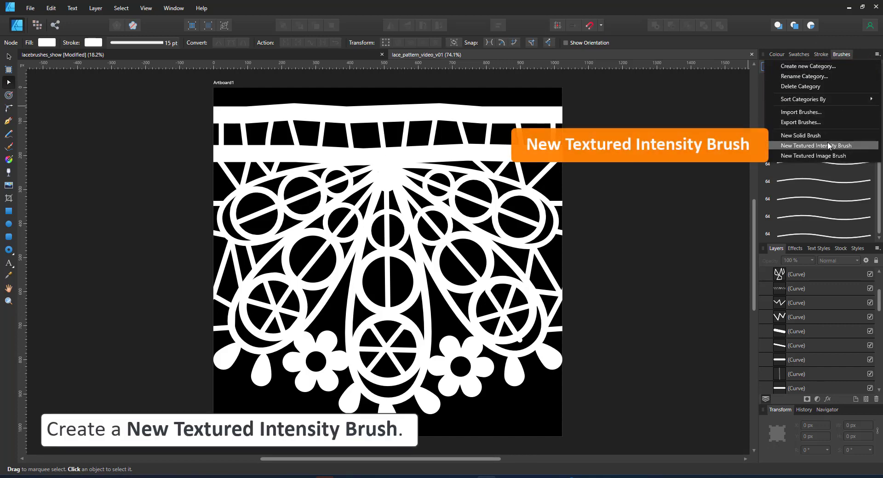
click(814, 146)
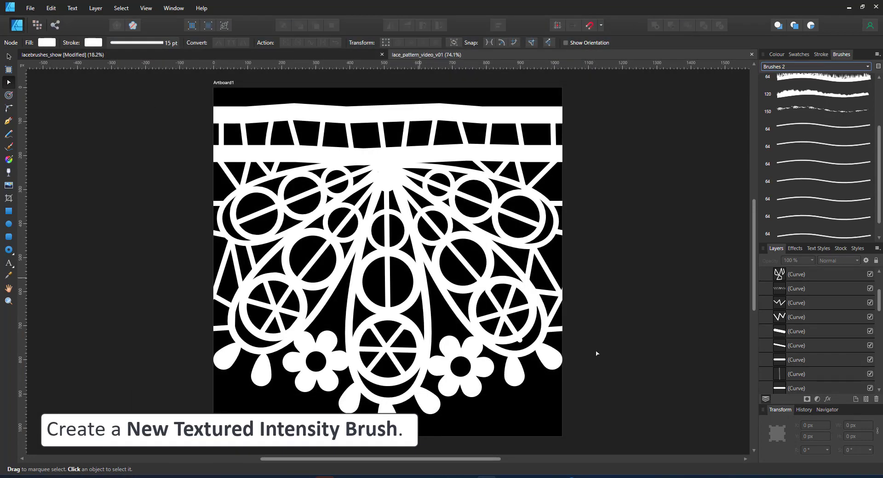
scroll(down, 3)
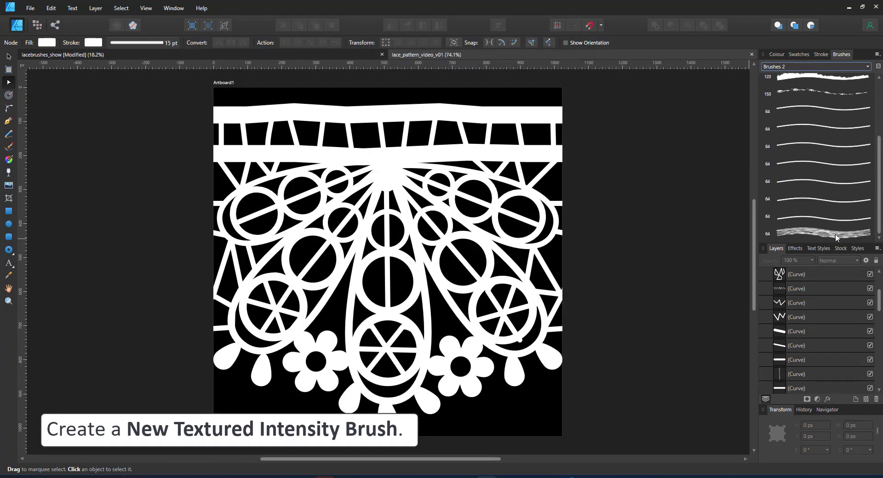
Set the new brush Body to Repeat, width 1024 px and Size Variance 100%
double_click(814, 233)
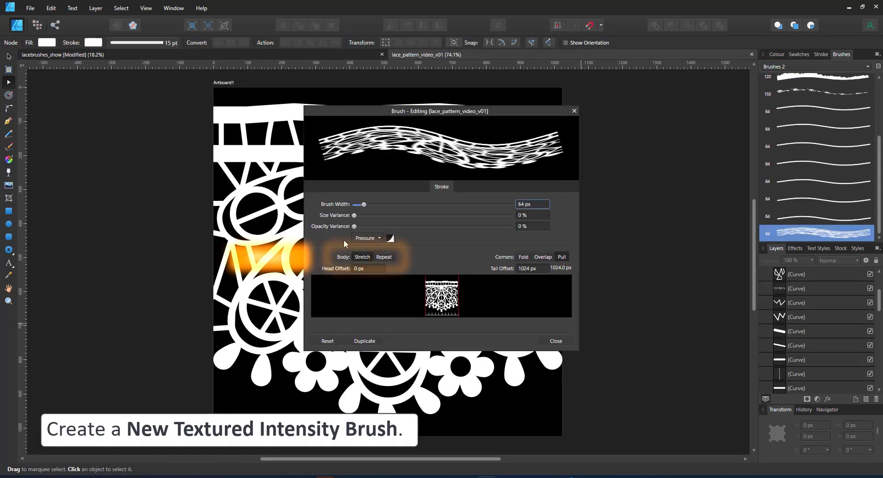
click(384, 257)
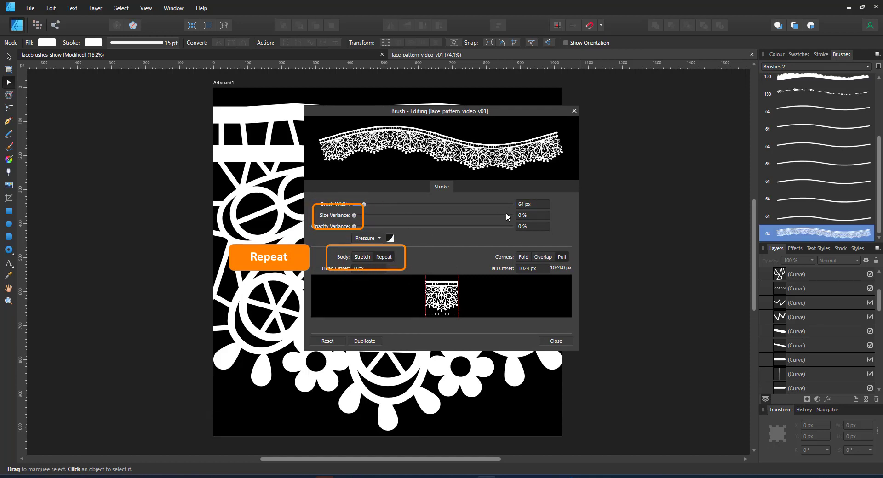
triple_click(532, 204)
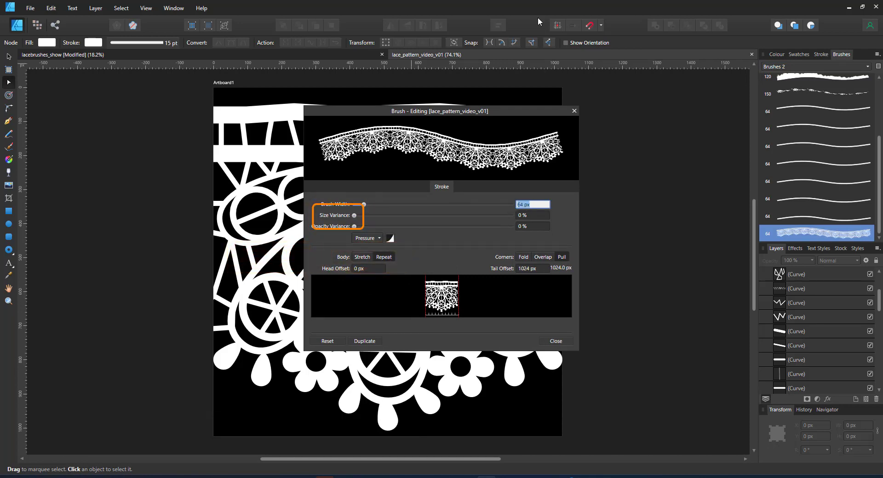
text(1024)
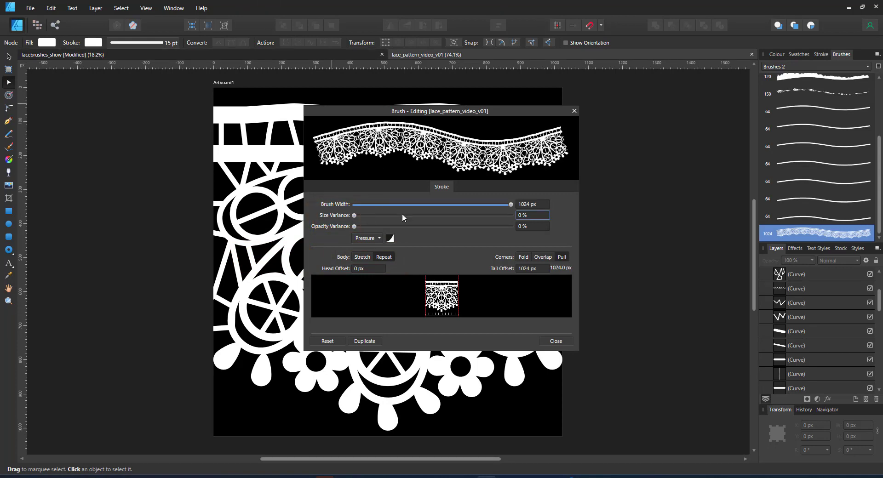
drag(355, 215, 511, 215)
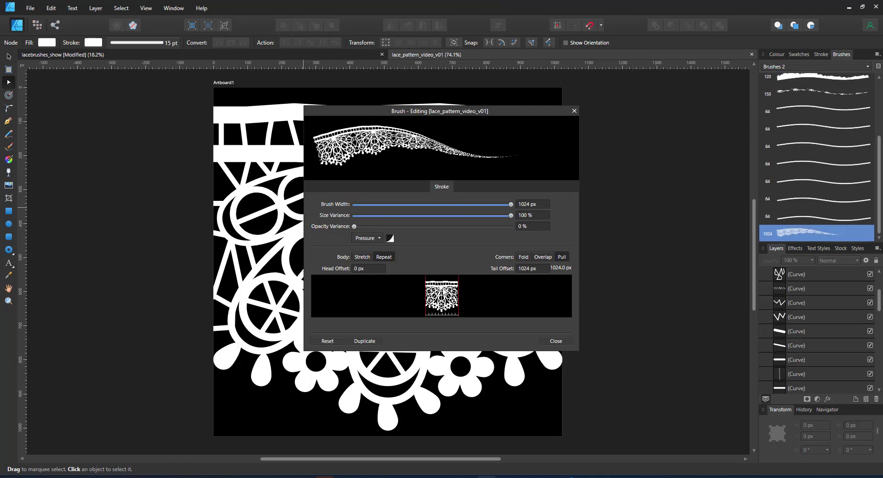
click(555, 342)
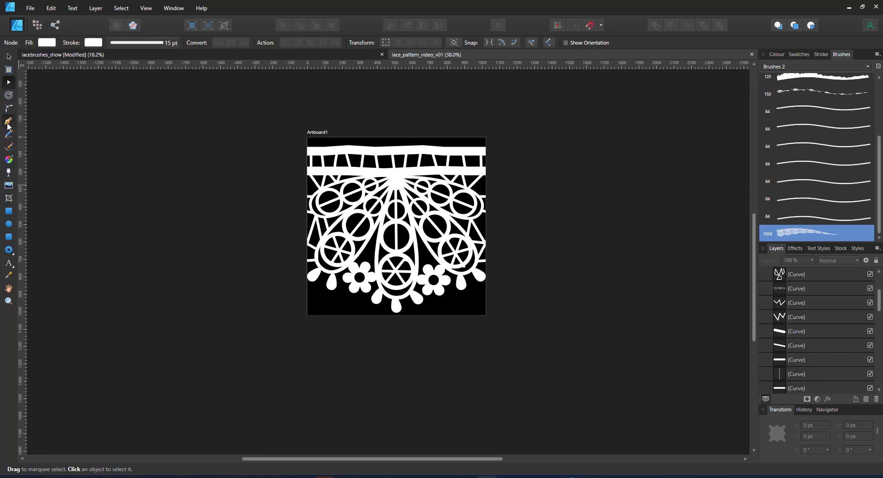
Draw a lace-brushed curve below the artboard and ease its bends with the node handles
double_click(815, 234)
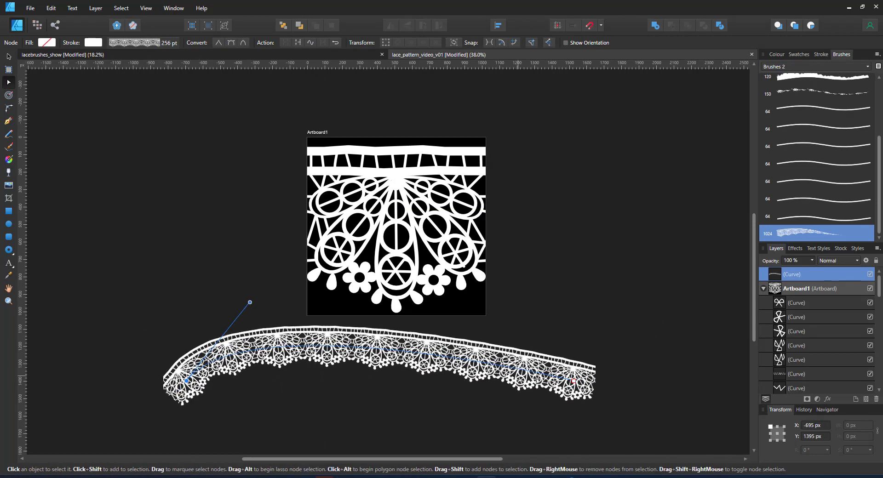
drag(250, 303, 227, 315)
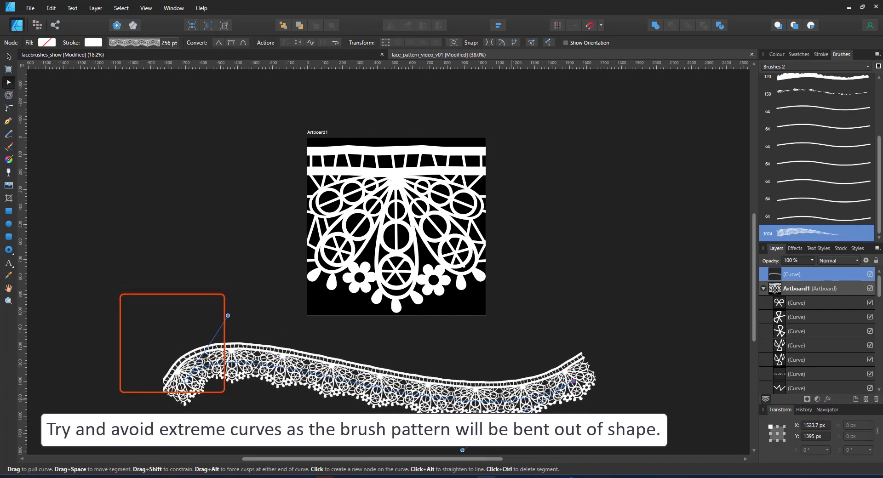
drag(228, 316, 162, 305)
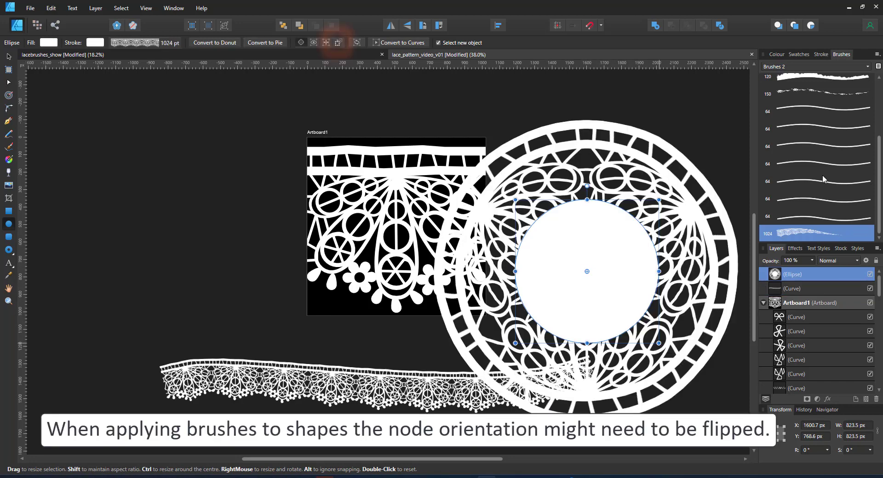
Convert the circle to curves, reverse its direction so scallops face outward, and set its stroke to Scale with object
click(776, 55)
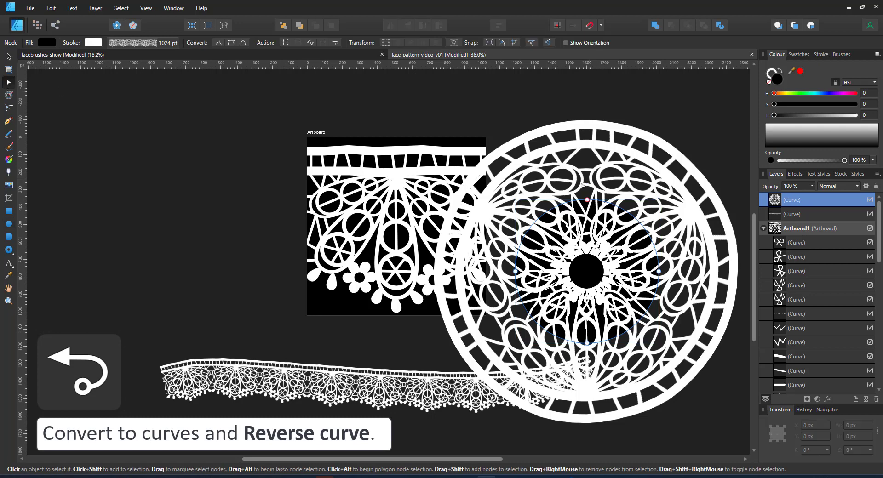
click(335, 43)
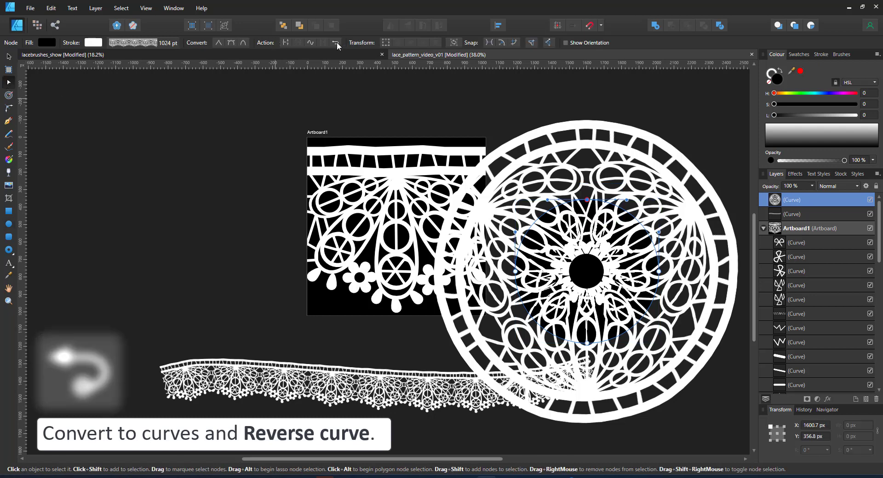
click(335, 42)
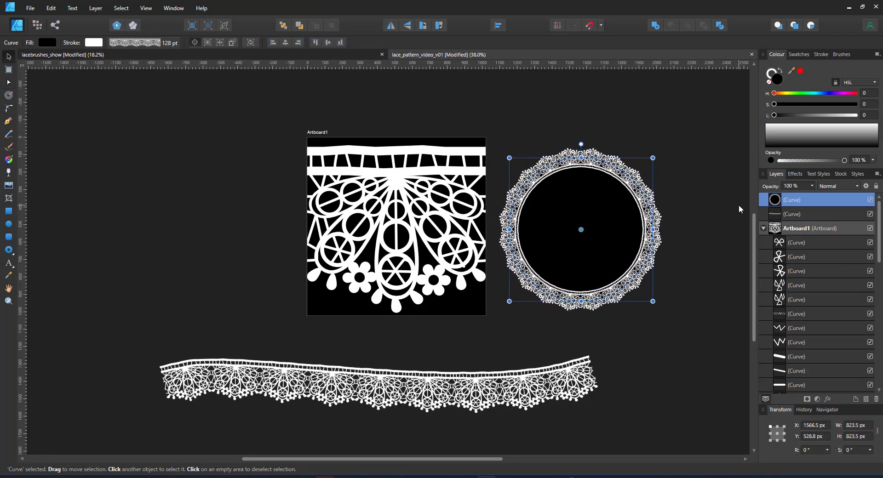
mouse_move(608, 200)
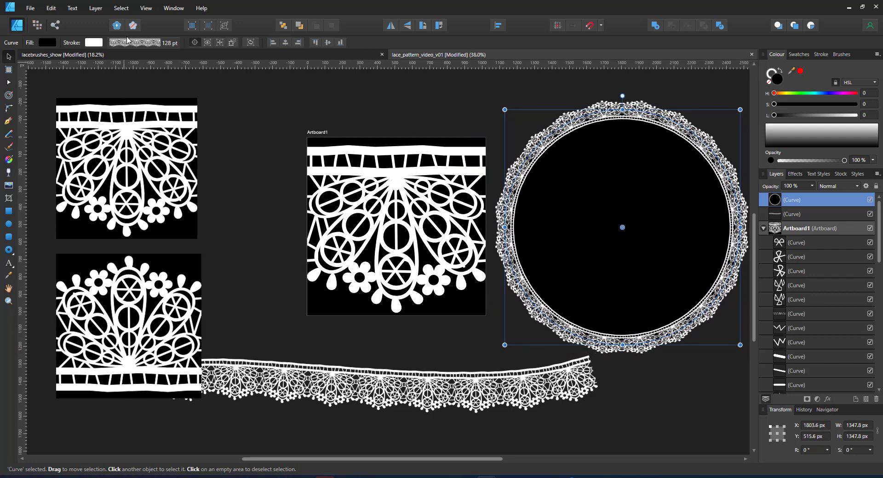
click(134, 43)
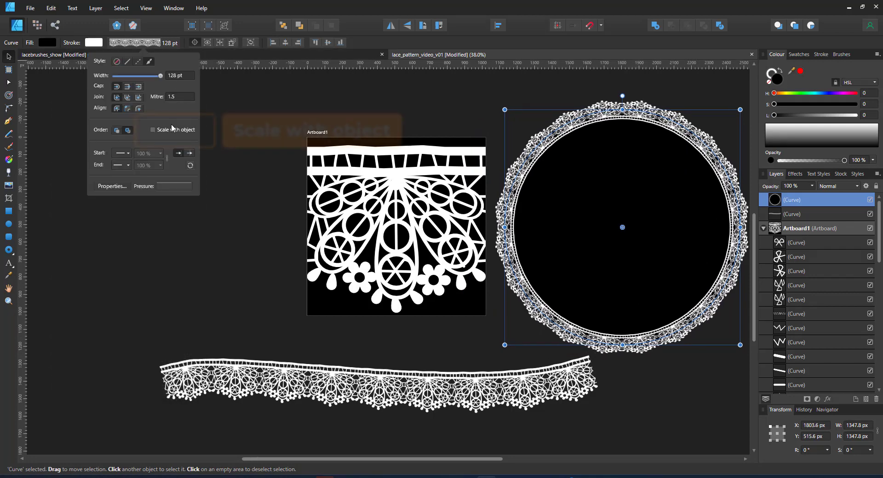
click(151, 130)
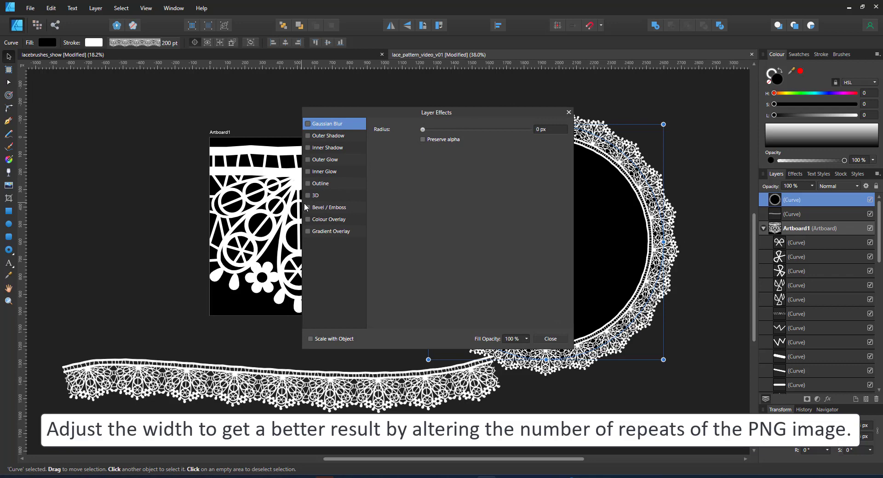
Enable Bevel/Emboss on the circle with Inner type and about 6 px radius
click(307, 207)
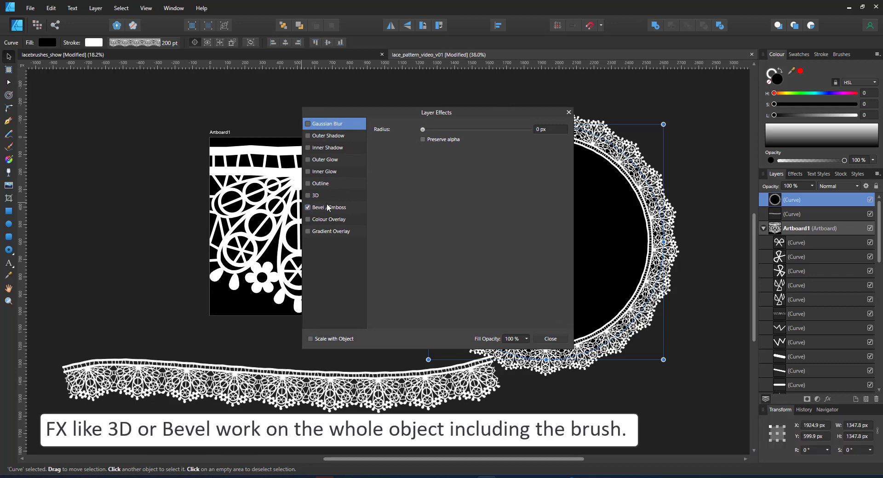
click(330, 207)
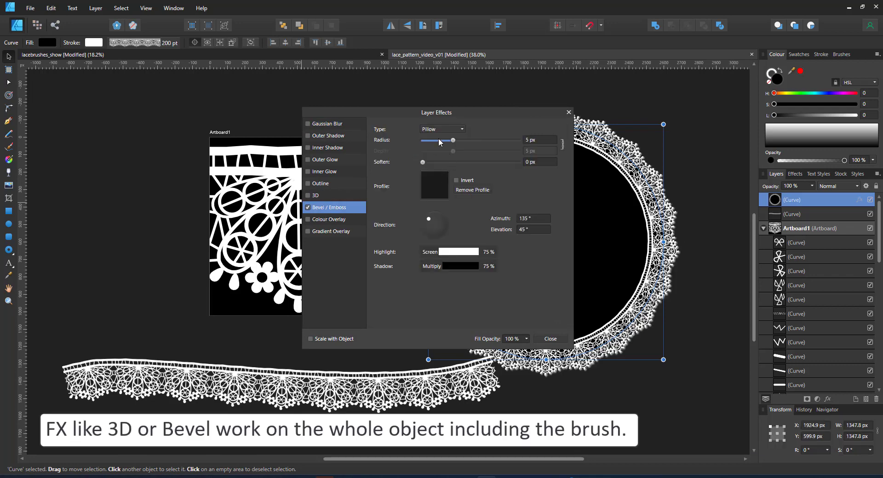
click(442, 129)
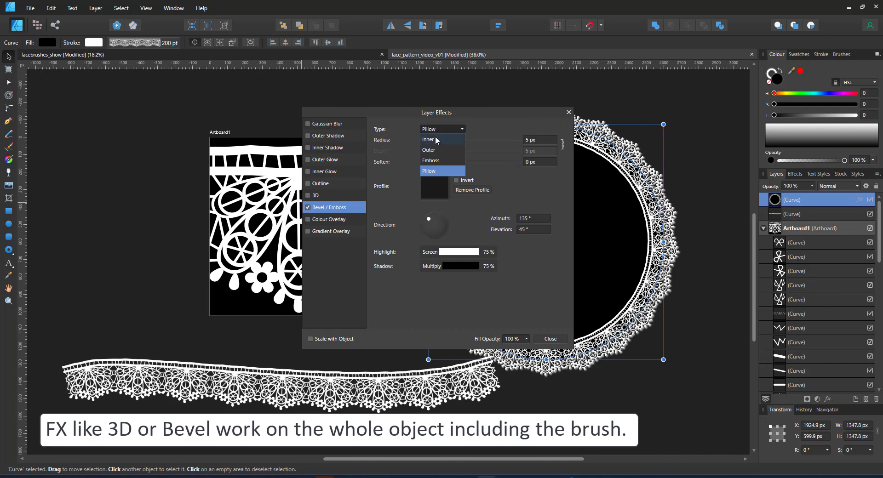
click(428, 139)
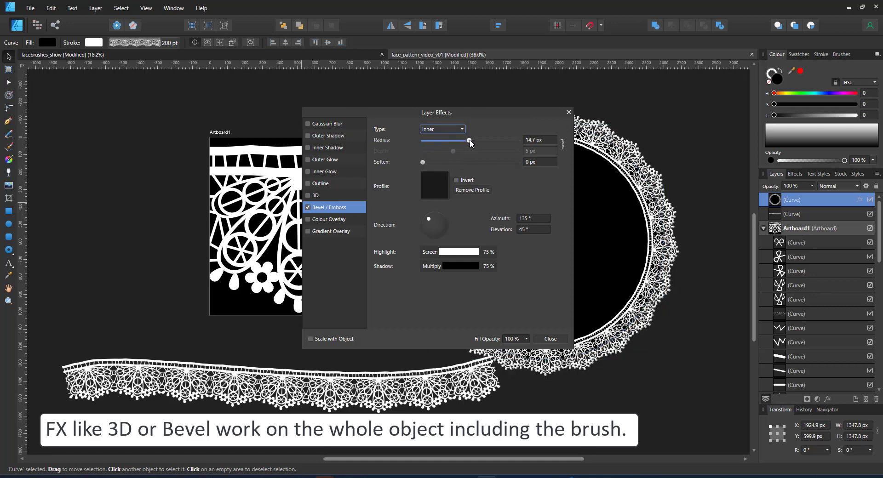
drag(470, 140, 456, 141)
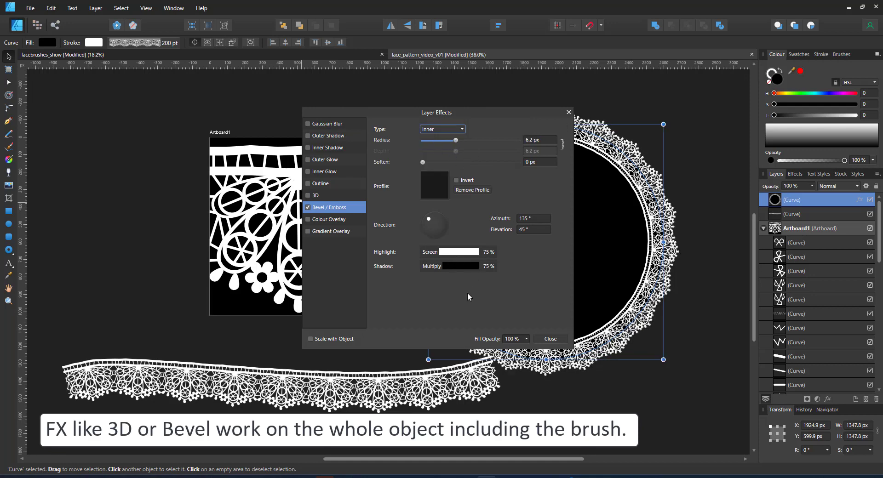
click(549, 339)
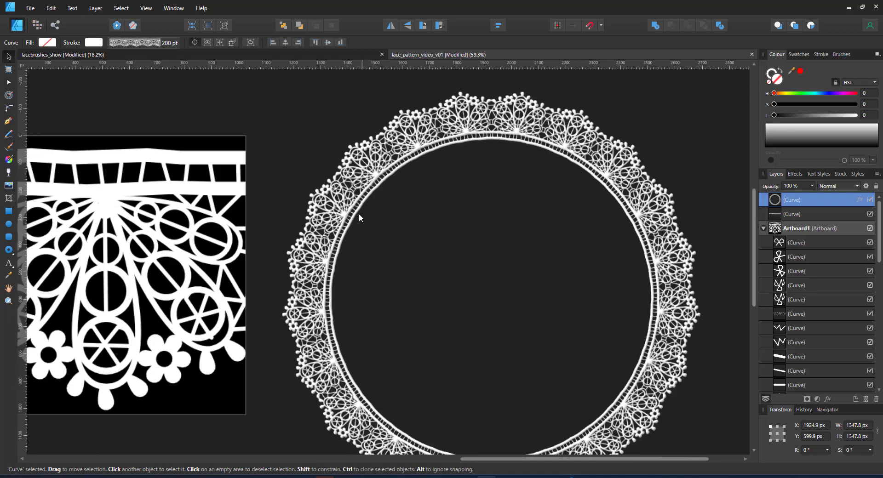
Zoom in and set the circle's Fill to None so only the lace border is bevelled
scroll(up, 3)
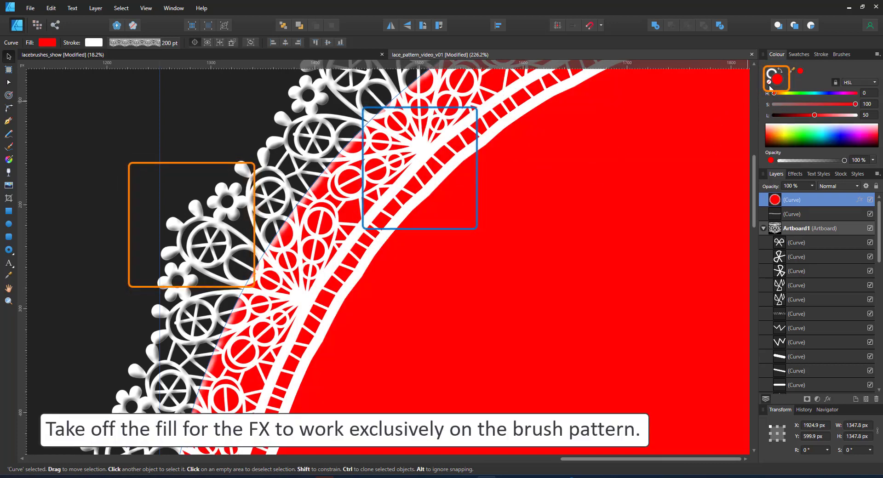
click(47, 42)
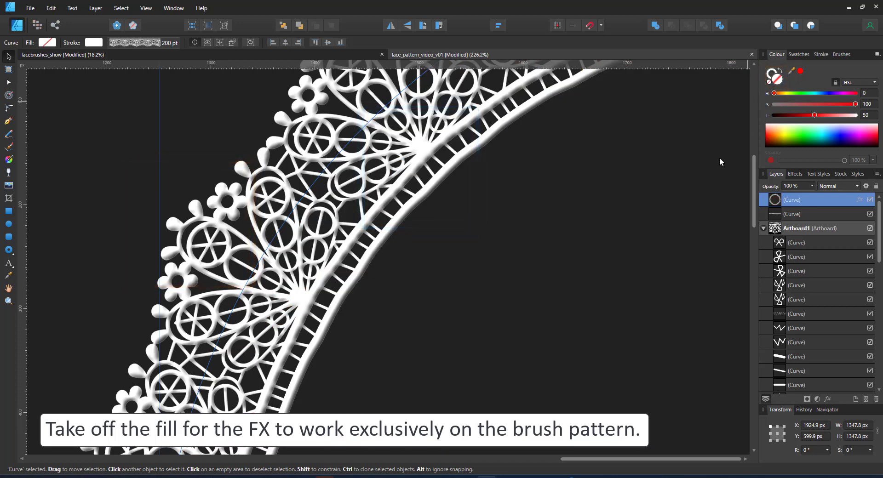
mouse_move(442, 203)
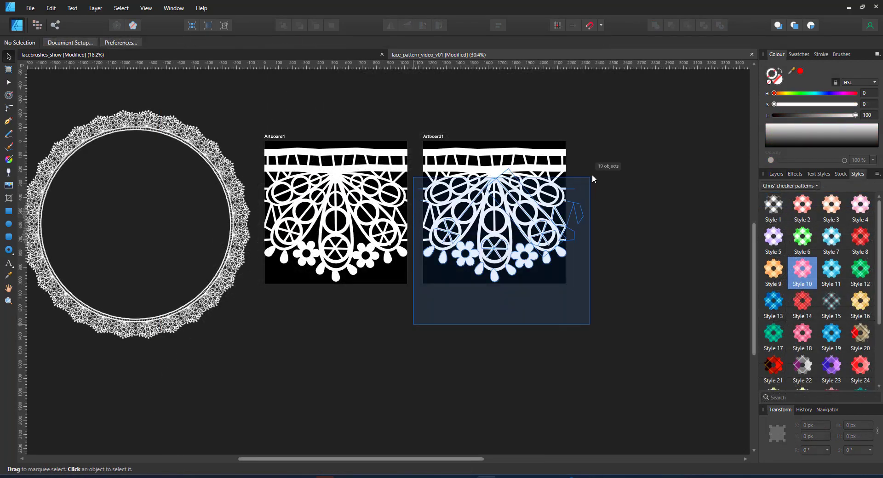
Select the three top border curves, copy them near the artboard bottom, and flip the copy vertically and horizontally
click(424, 220)
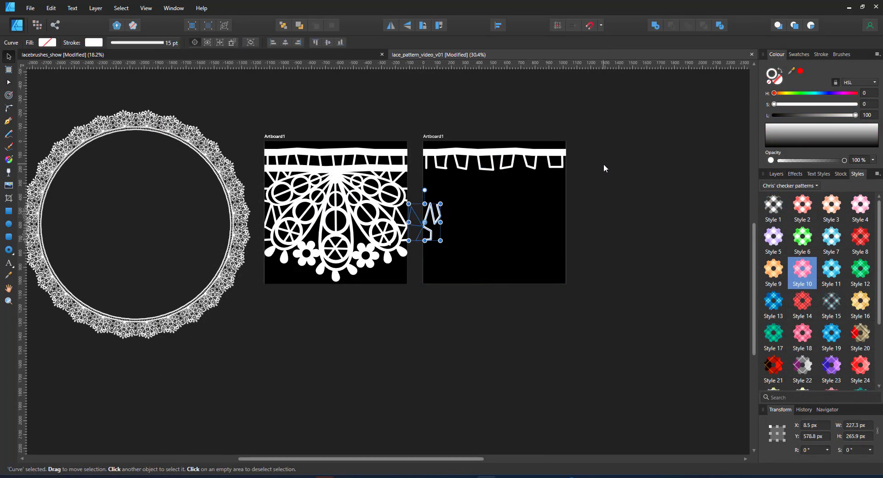
mouse_move(489, 169)
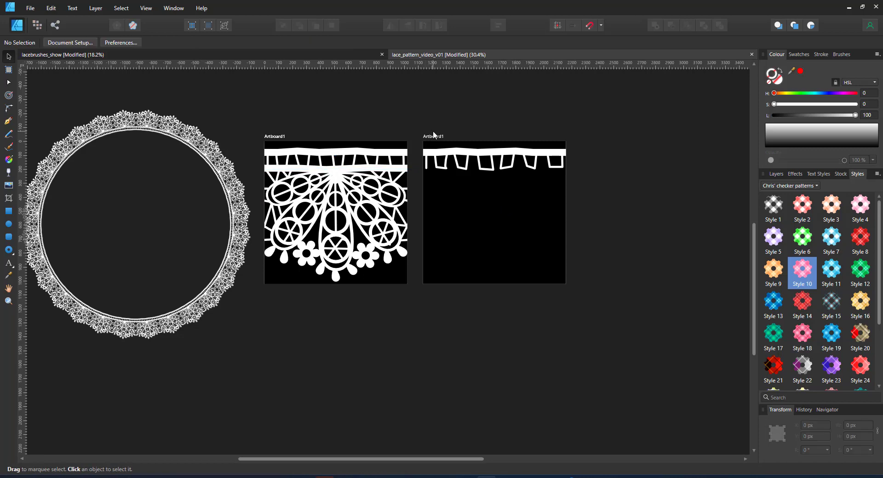
click(494, 163)
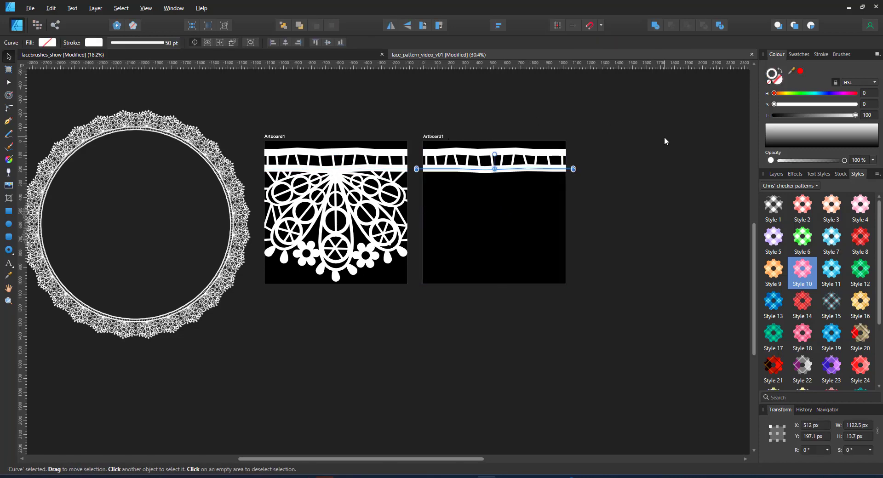
drag(380, 121, 608, 200)
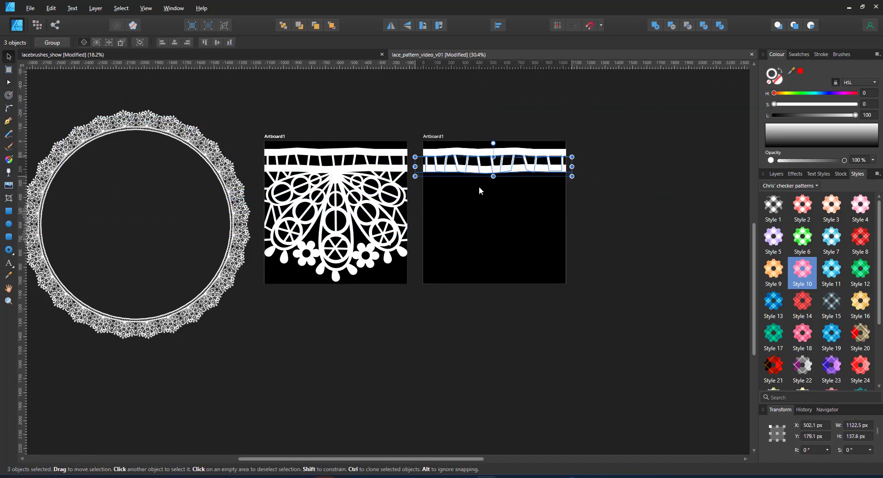
drag(493, 163, 493, 260)
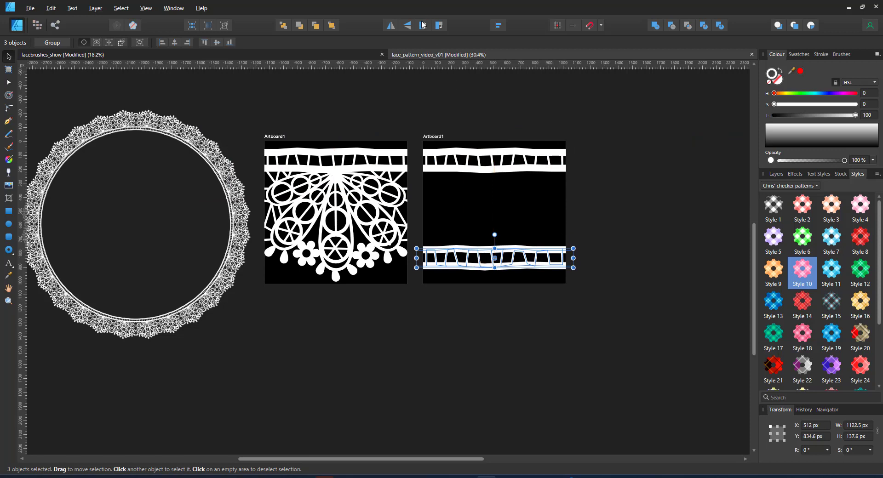
click(390, 25)
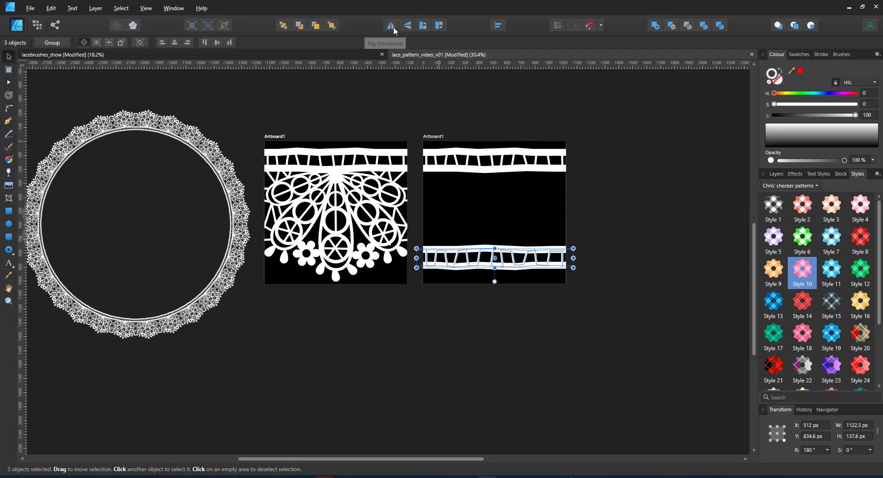
click(366, 256)
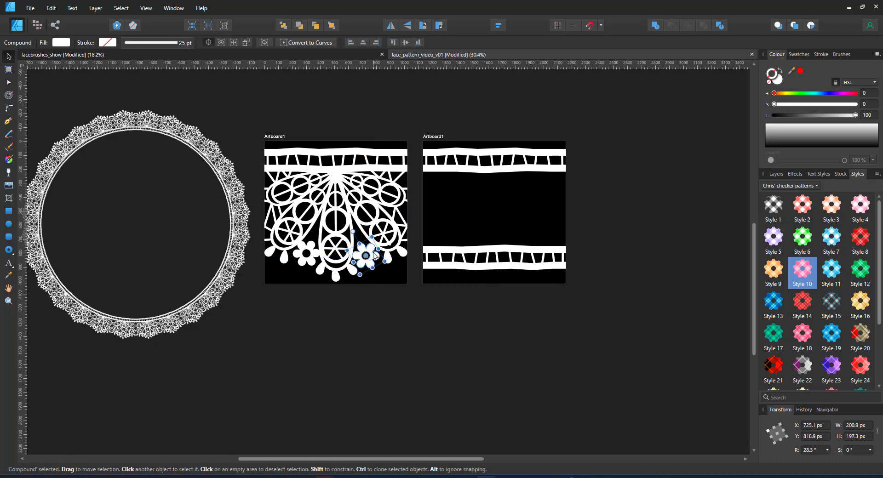
Copy a small flower onto the second artboard and switch to the Pen tool for connecting paths
drag(367, 257, 481, 212)
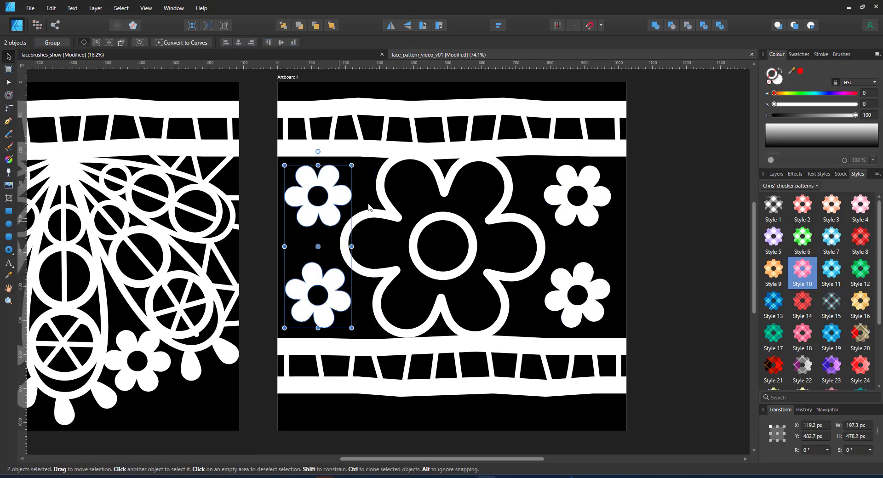
click(9, 135)
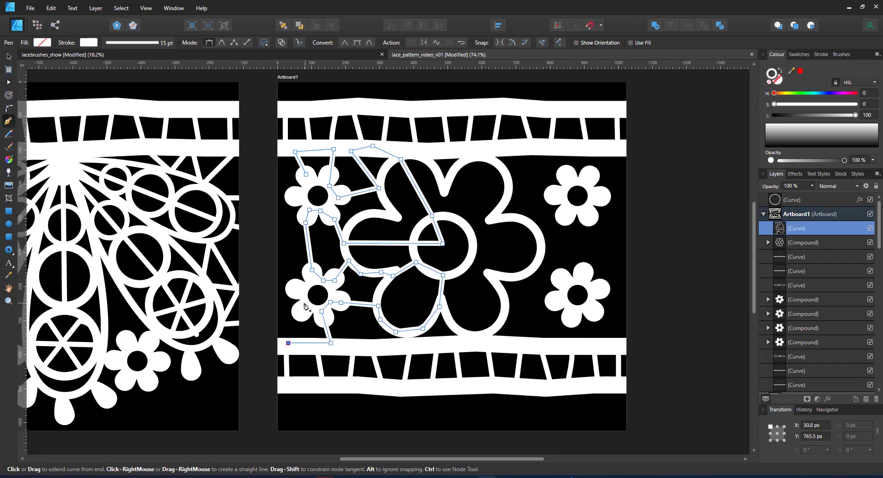
Draw connecting lines between the flowers and reshape their nodes with the Node Tool
click(8, 56)
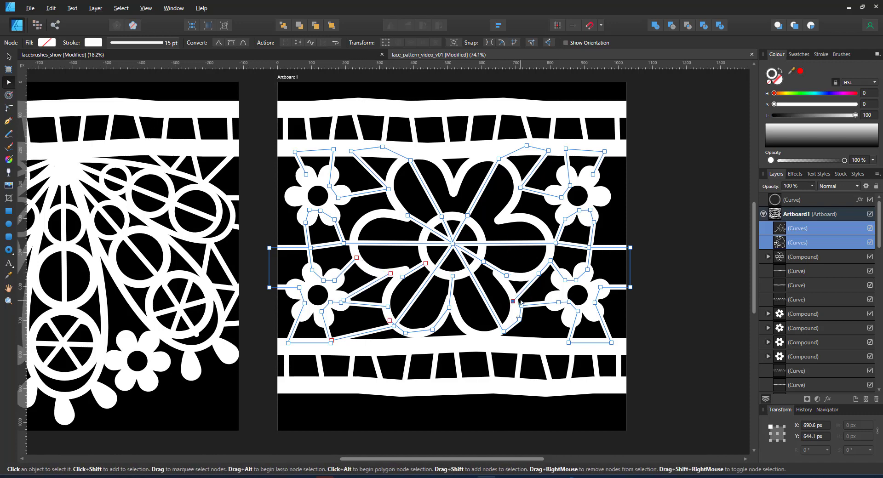
click(9, 120)
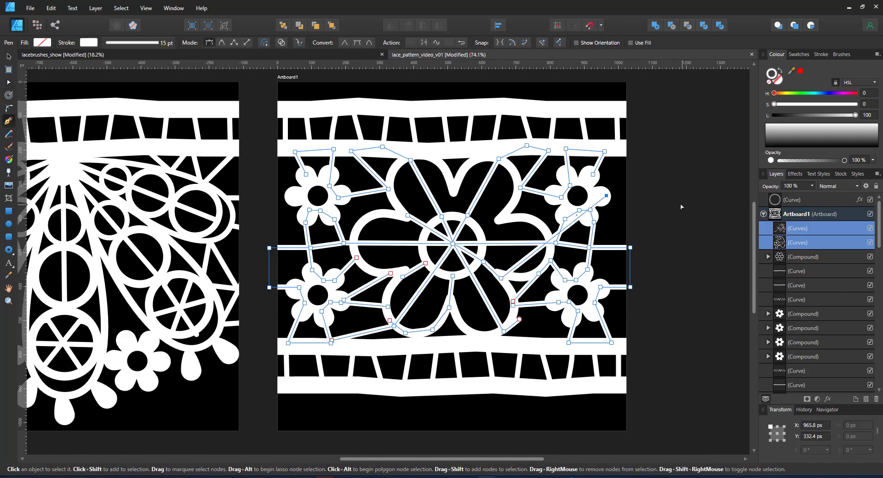
click(797, 256)
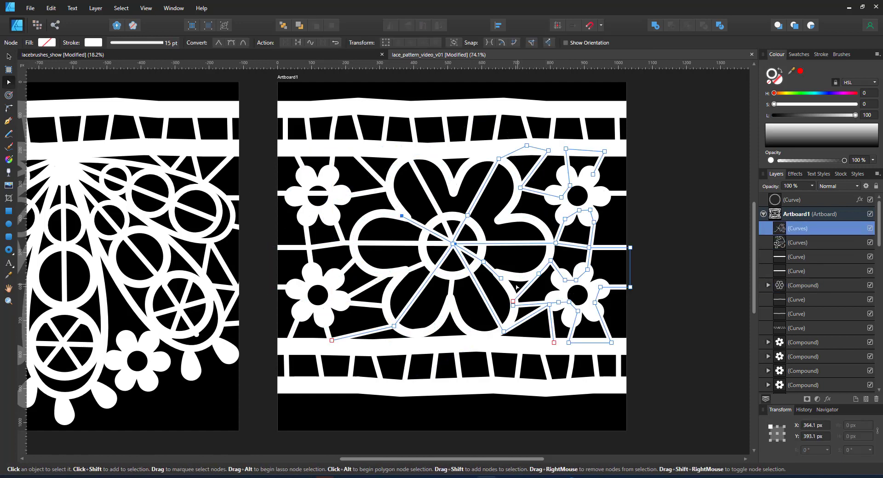
drag(402, 216, 475, 237)
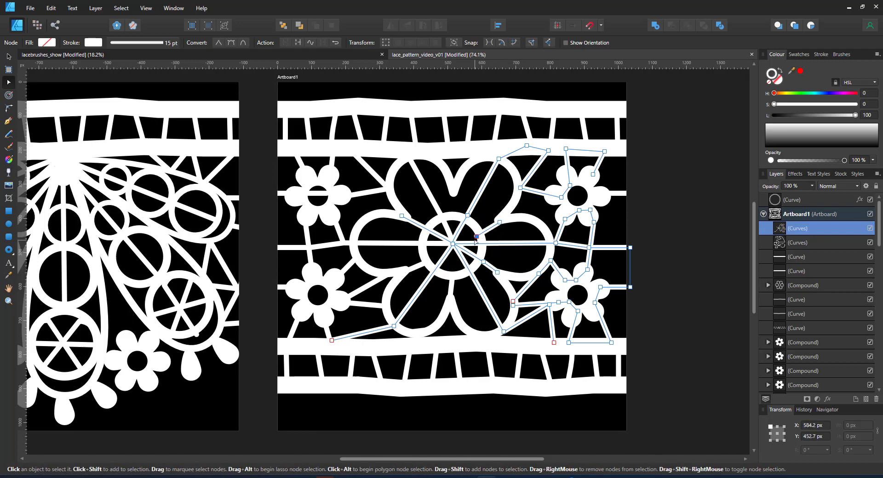
drag(477, 238, 466, 215)
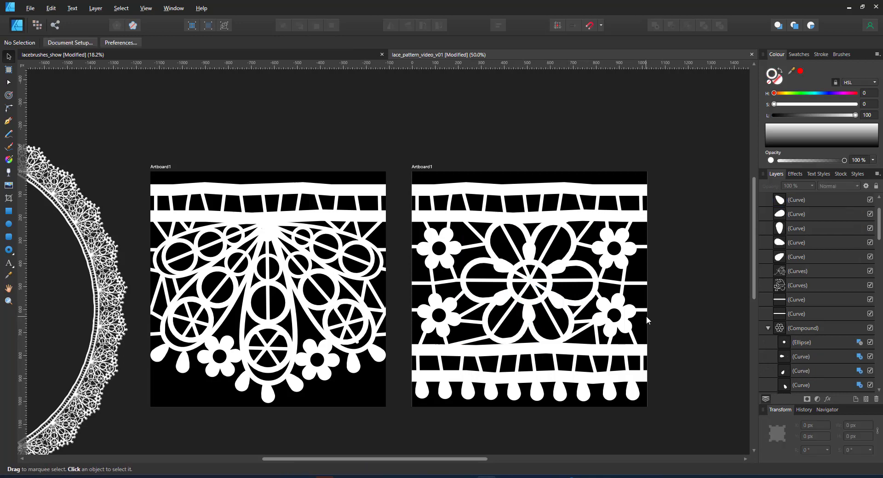
Export the second artboard (flower lace) as a 1024 px PNG
click(529, 289)
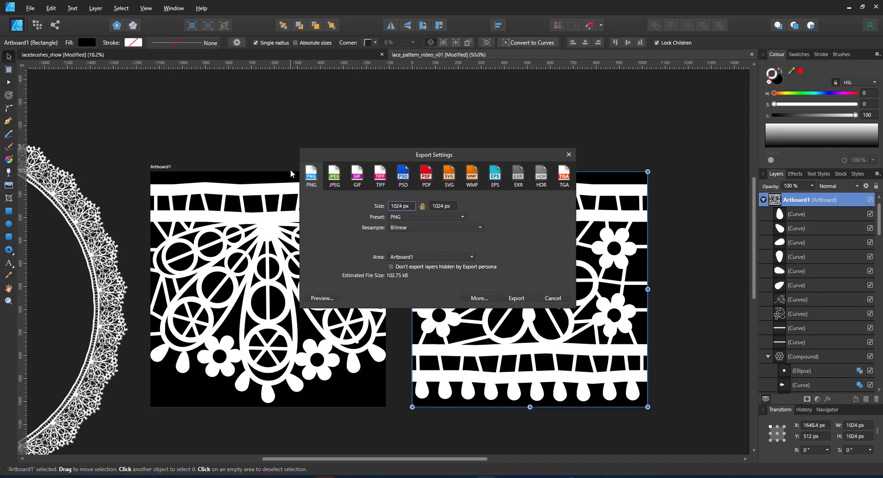
click(515, 299)
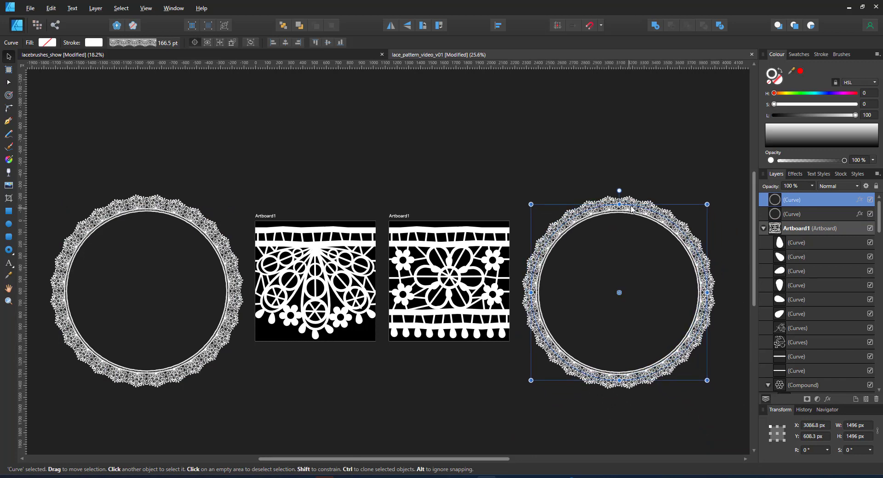
Create a new textured intensity brush from the flower lace PNG and bring up its settings
click(841, 54)
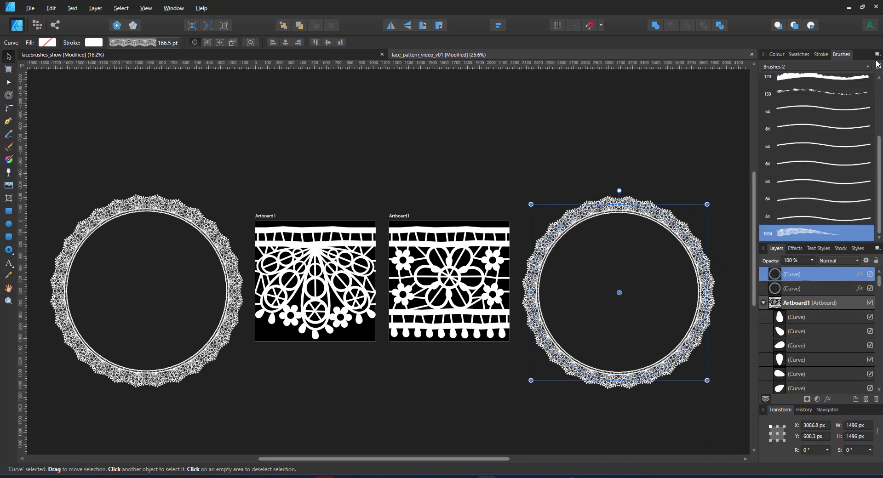
click(875, 66)
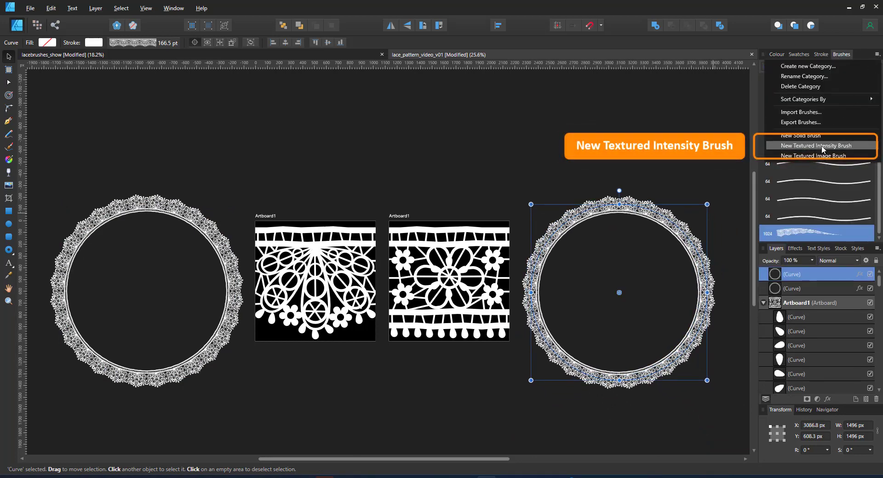
click(816, 145)
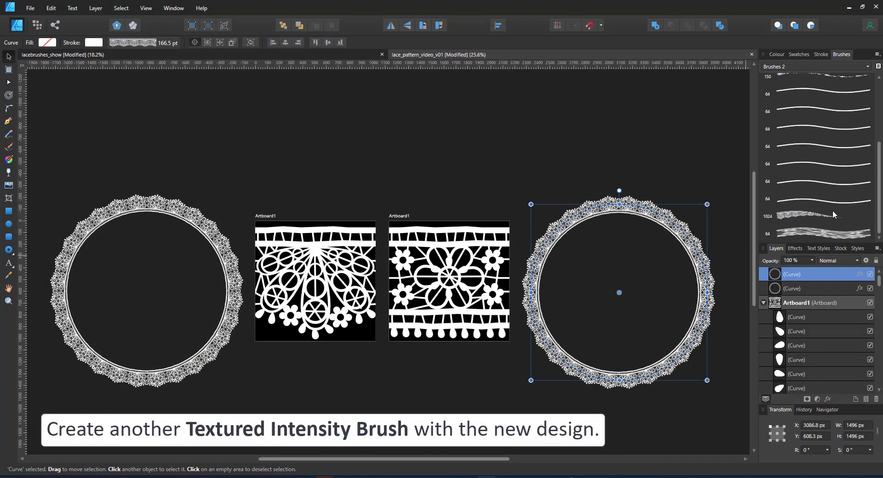
double_click(817, 233)
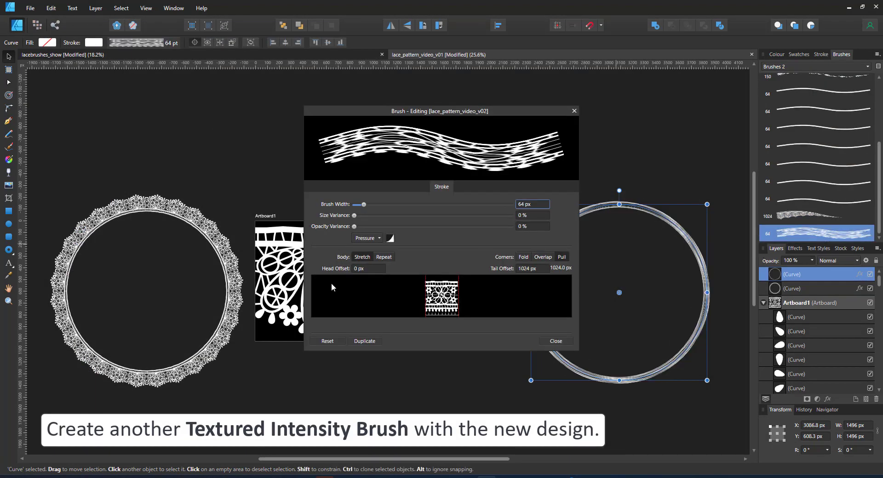
mouse_move(494, 226)
text(128)
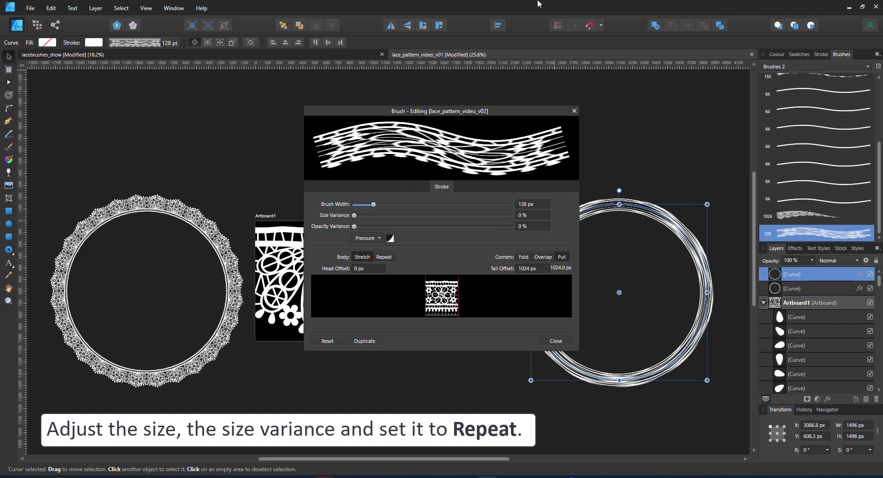
Give the lace brush width 128, Size Variance 100% and Body Repeat so it tiles along the circle stroke
click(383, 257)
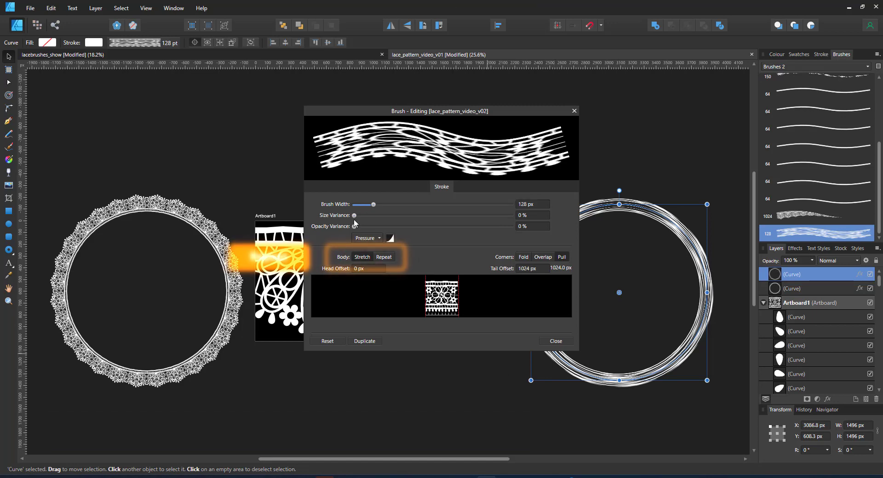
drag(353, 215, 509, 215)
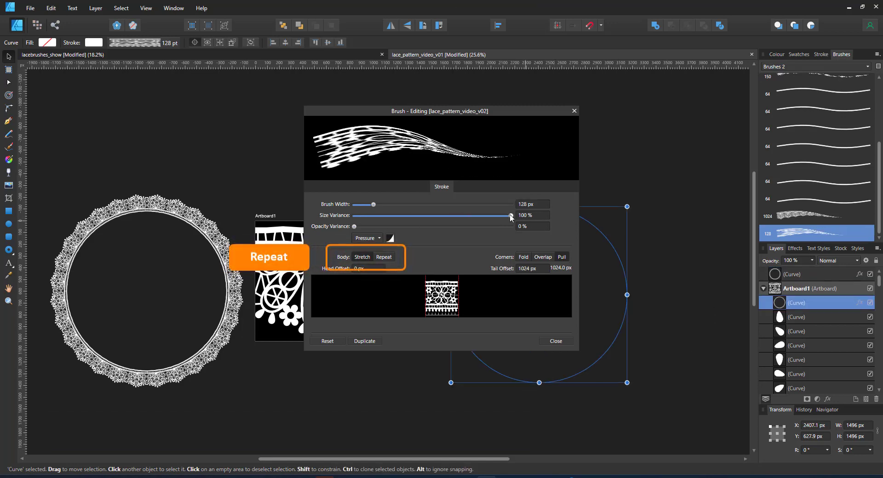
click(383, 257)
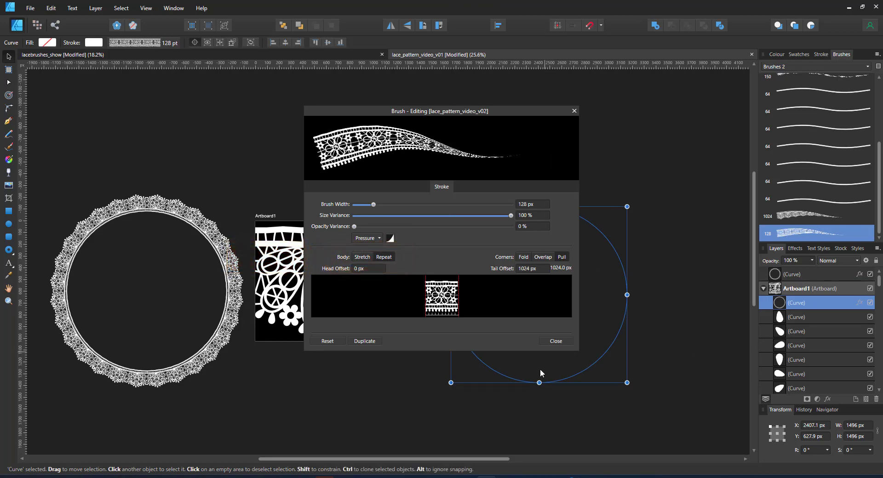
click(555, 341)
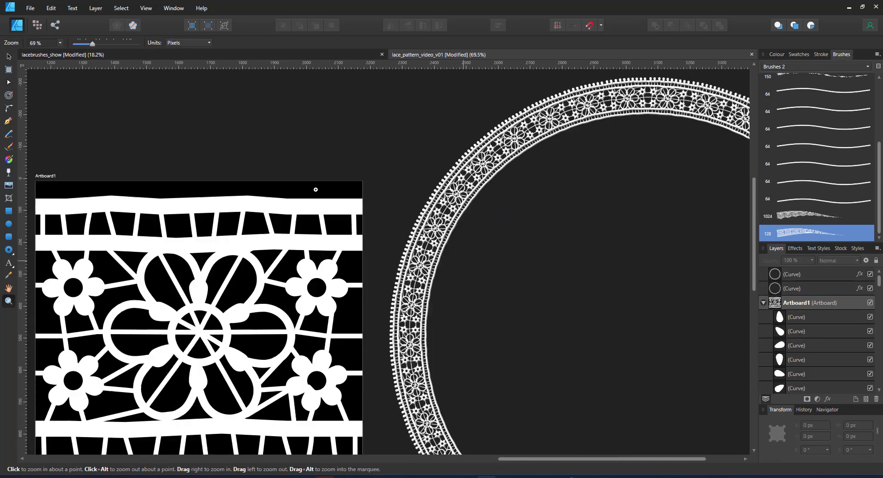
scroll(down, 3)
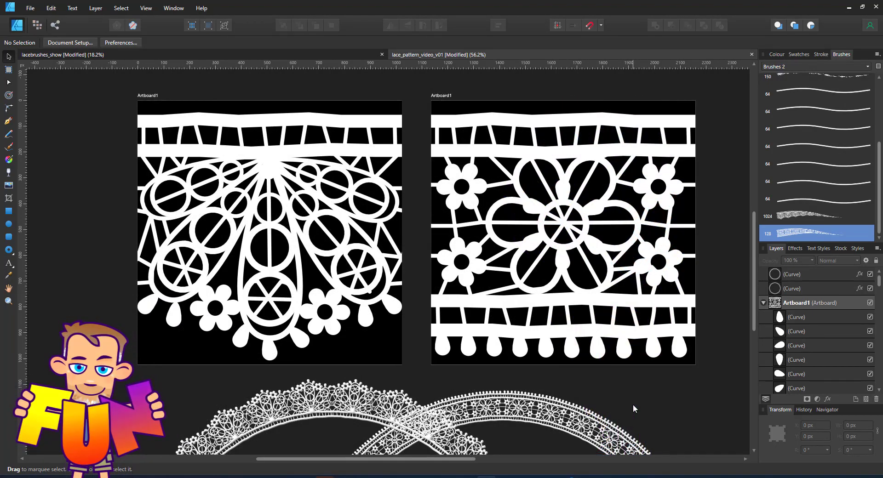
mouse_move(632, 406)
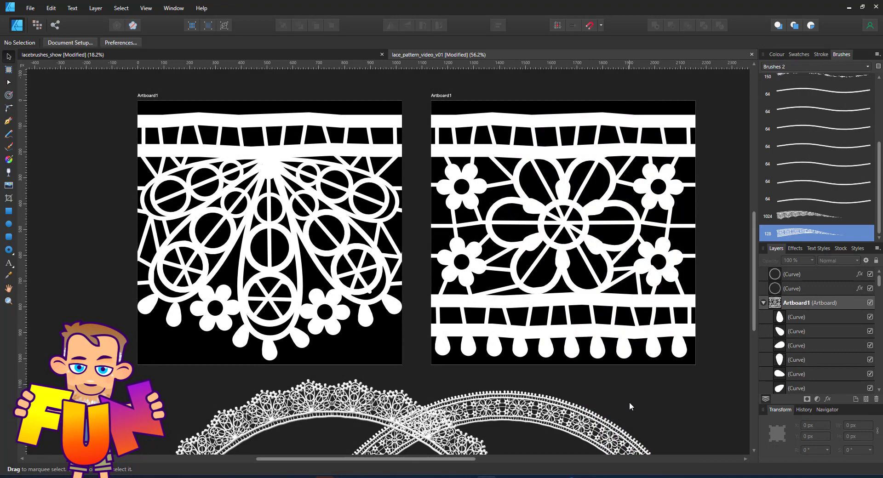